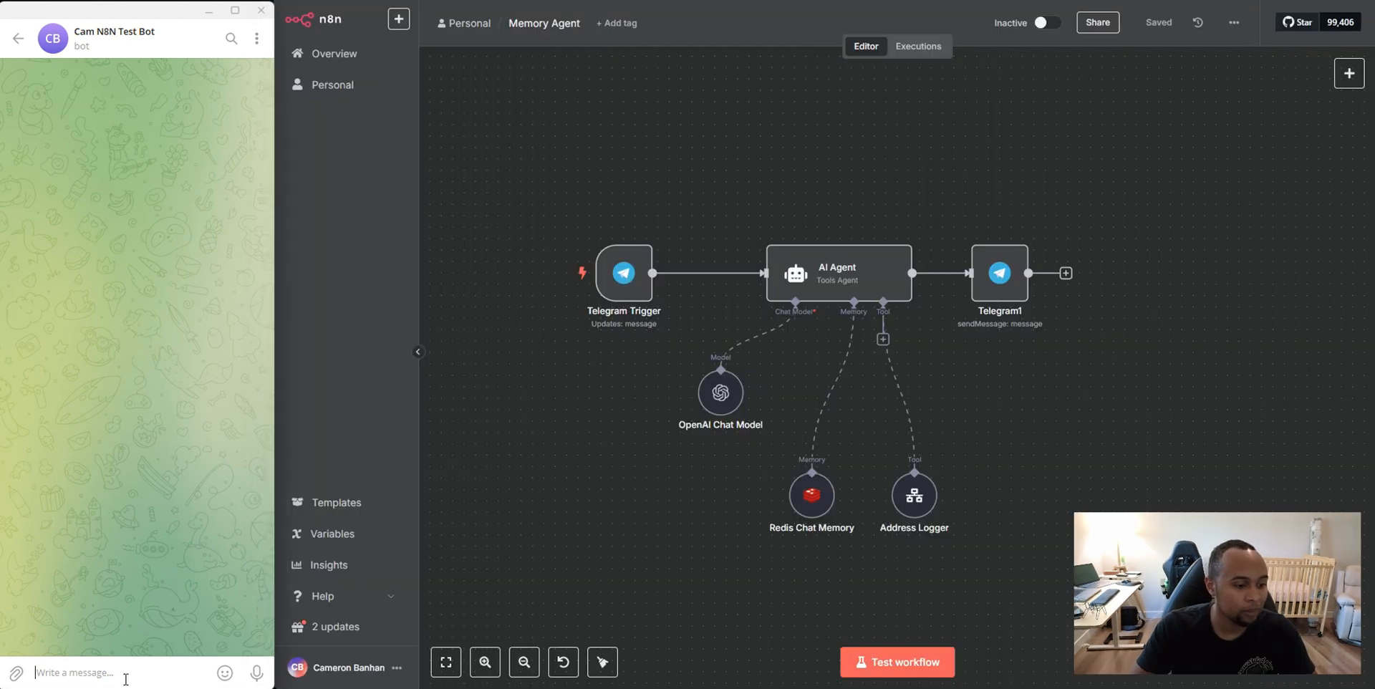
Send '123 Maple Avenue, Chicago, IL 60614' to the Telegram bot and rerun the workflow for the next address
text(123 Maple Avenue, Chicago, IL 60614)
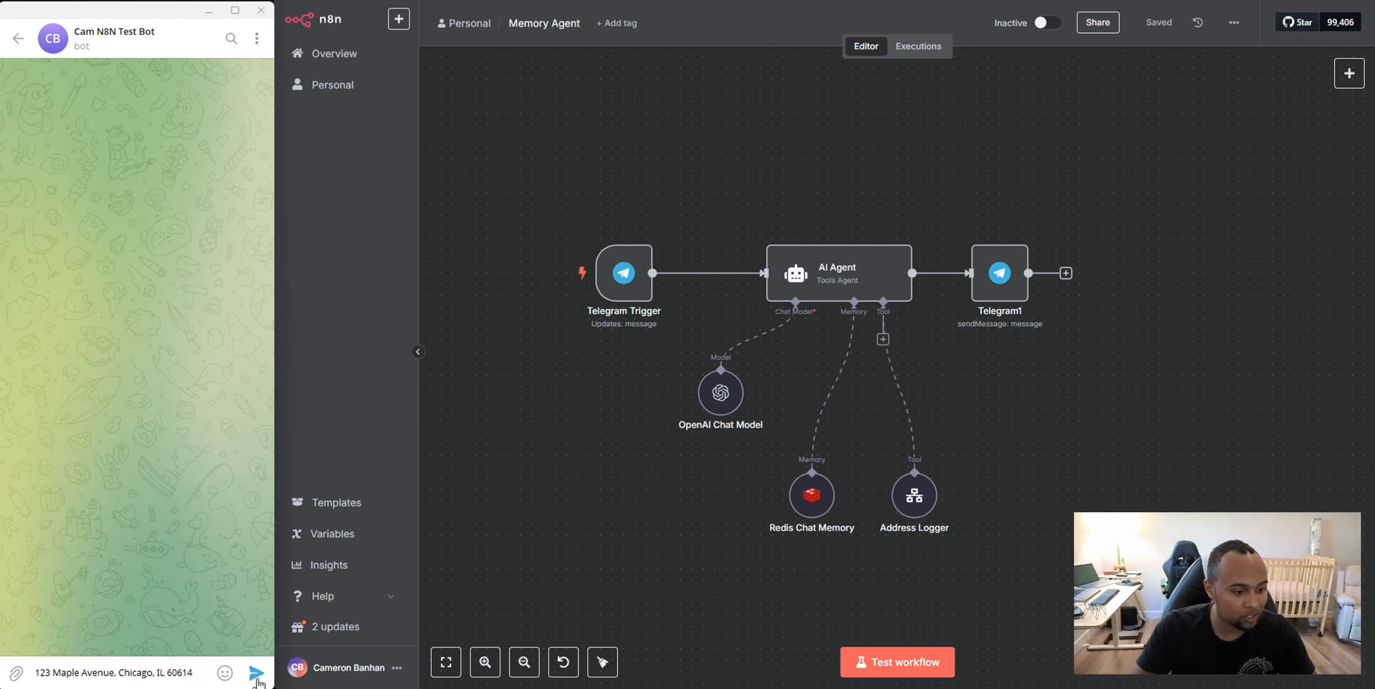
click(258, 673)
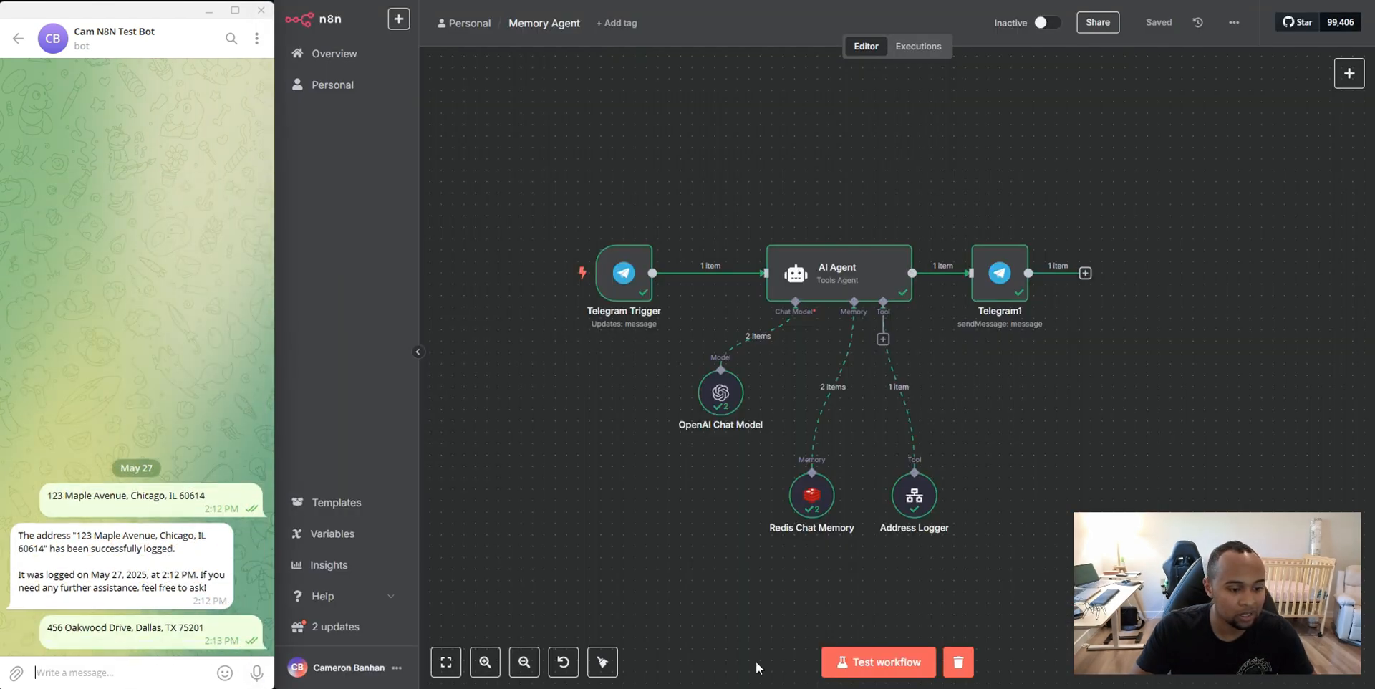
click(880, 662)
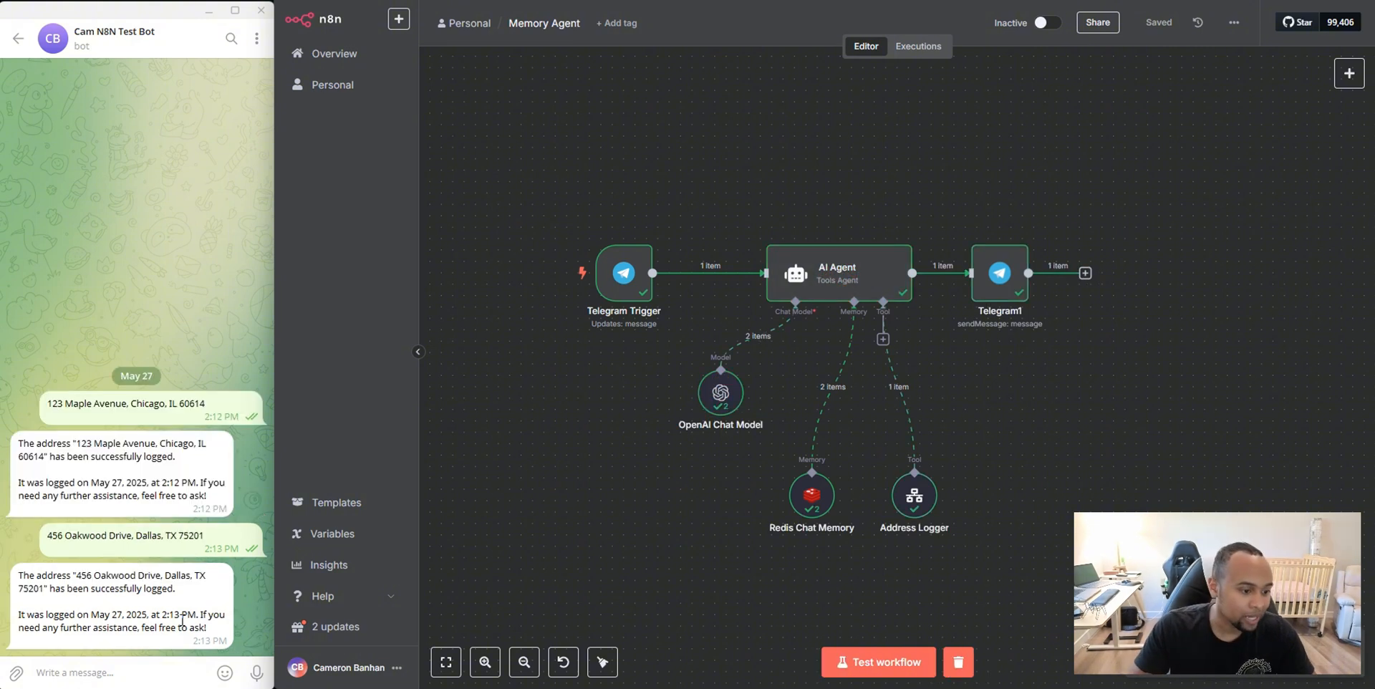
mouse_move(231, 618)
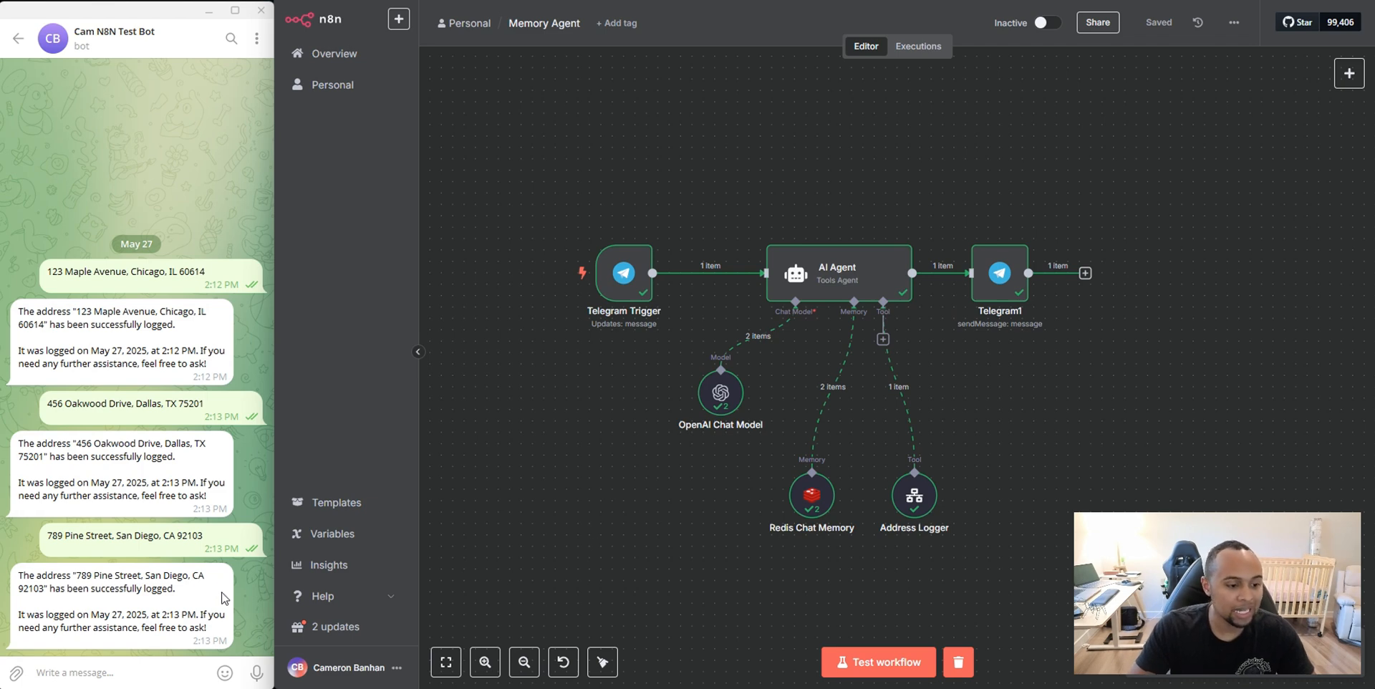
mouse_move(510, 504)
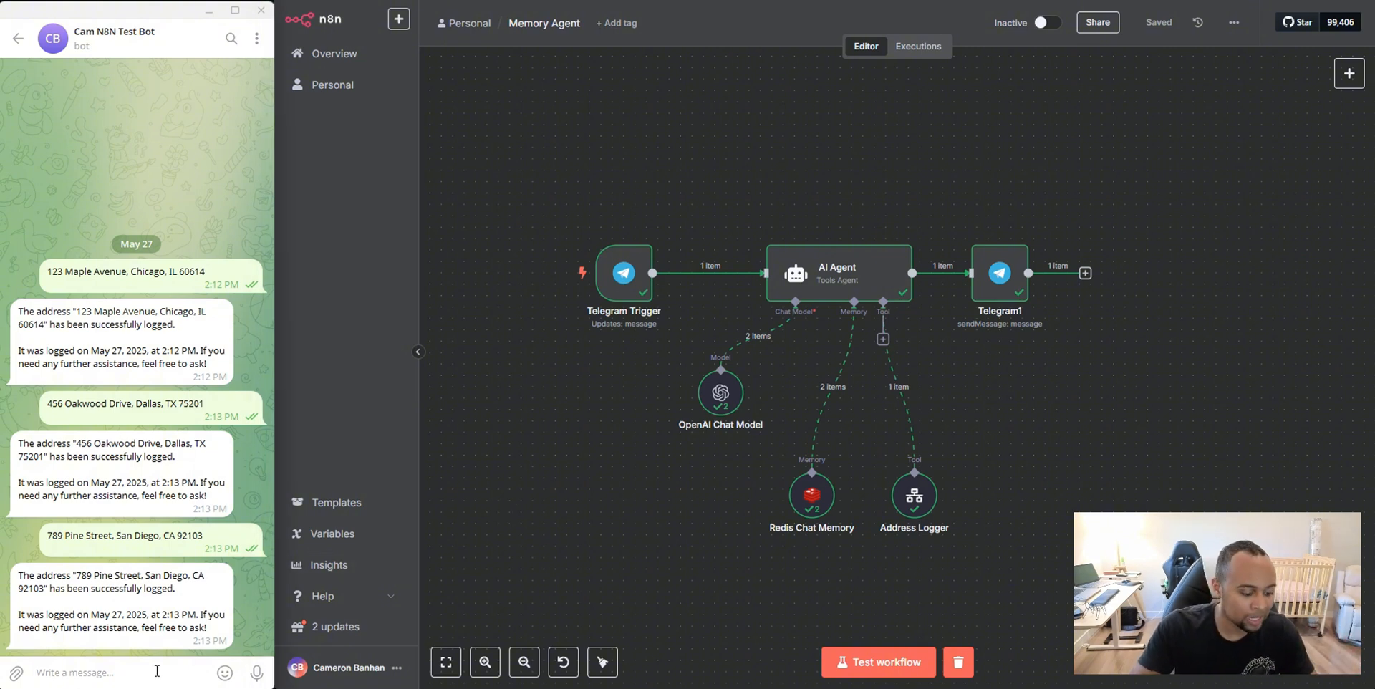
Ask the bot 'what was the first address logged?' so the agent answers 123 Maple Avenue from memory
text(what was the first address logged?)
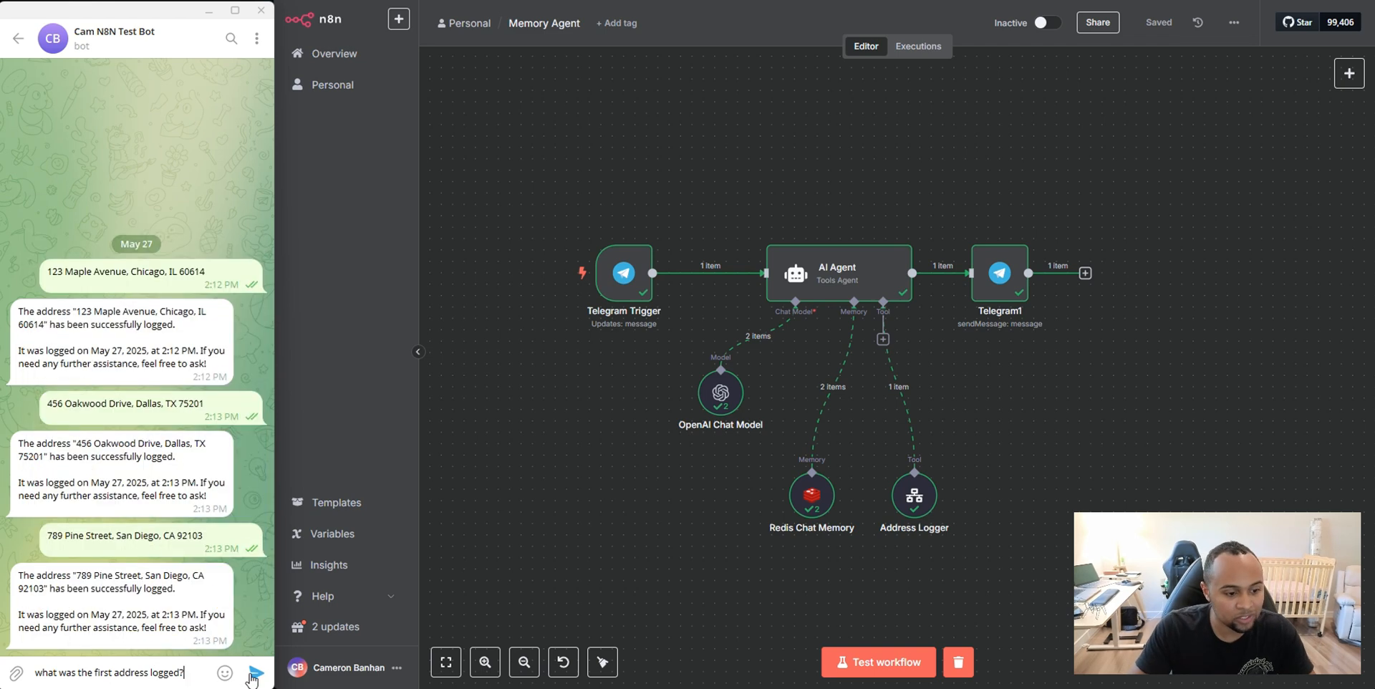
click(252, 673)
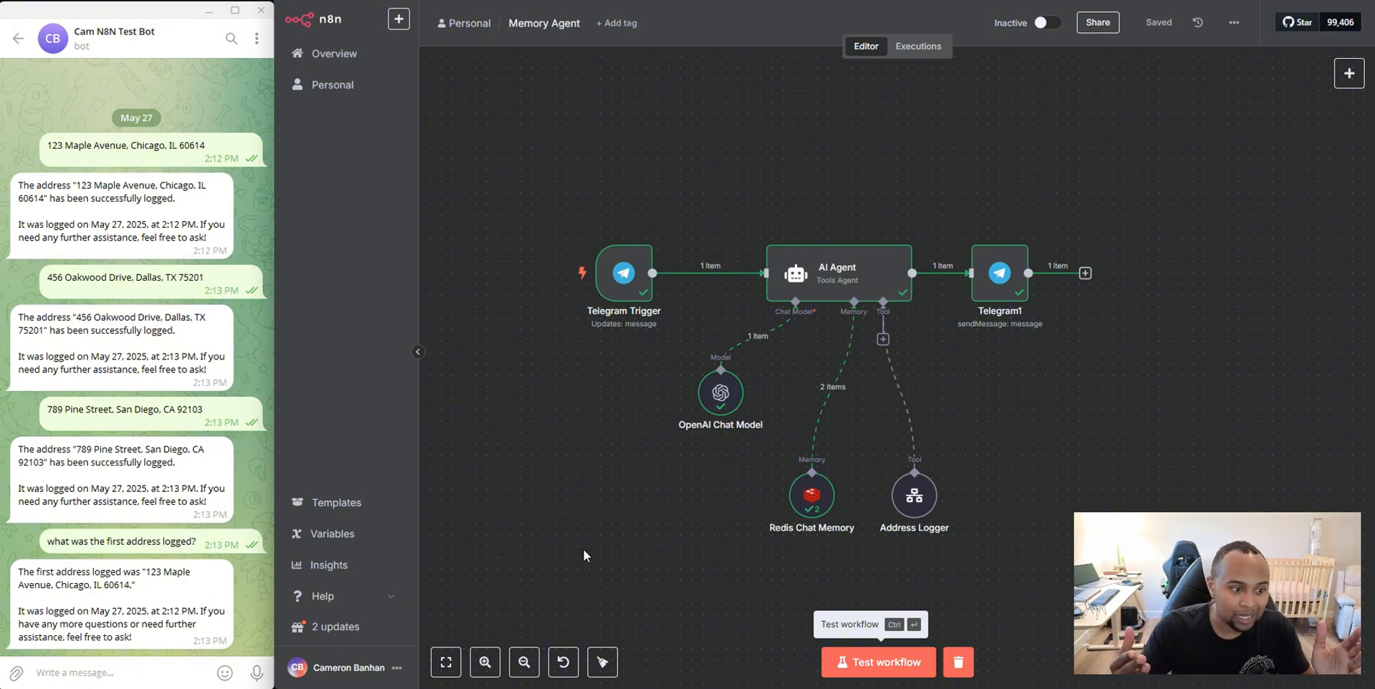
mouse_move(183, 295)
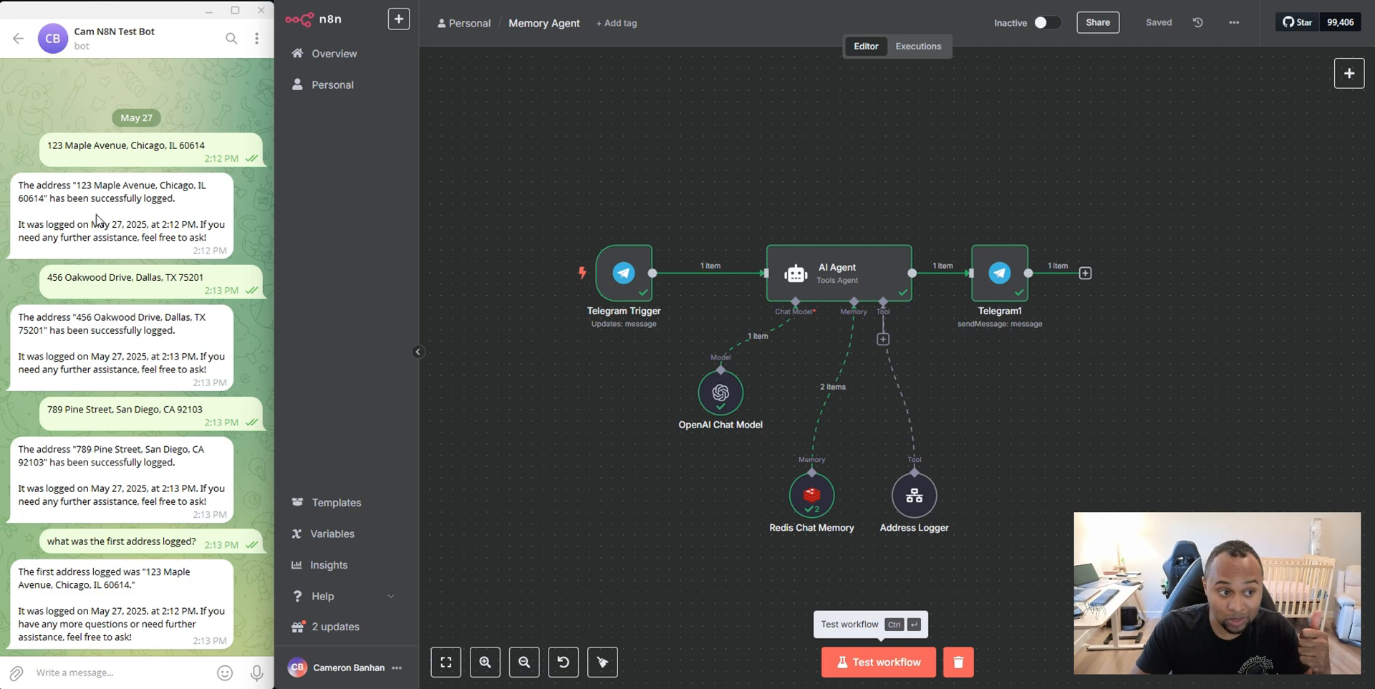
mouse_move(609, 569)
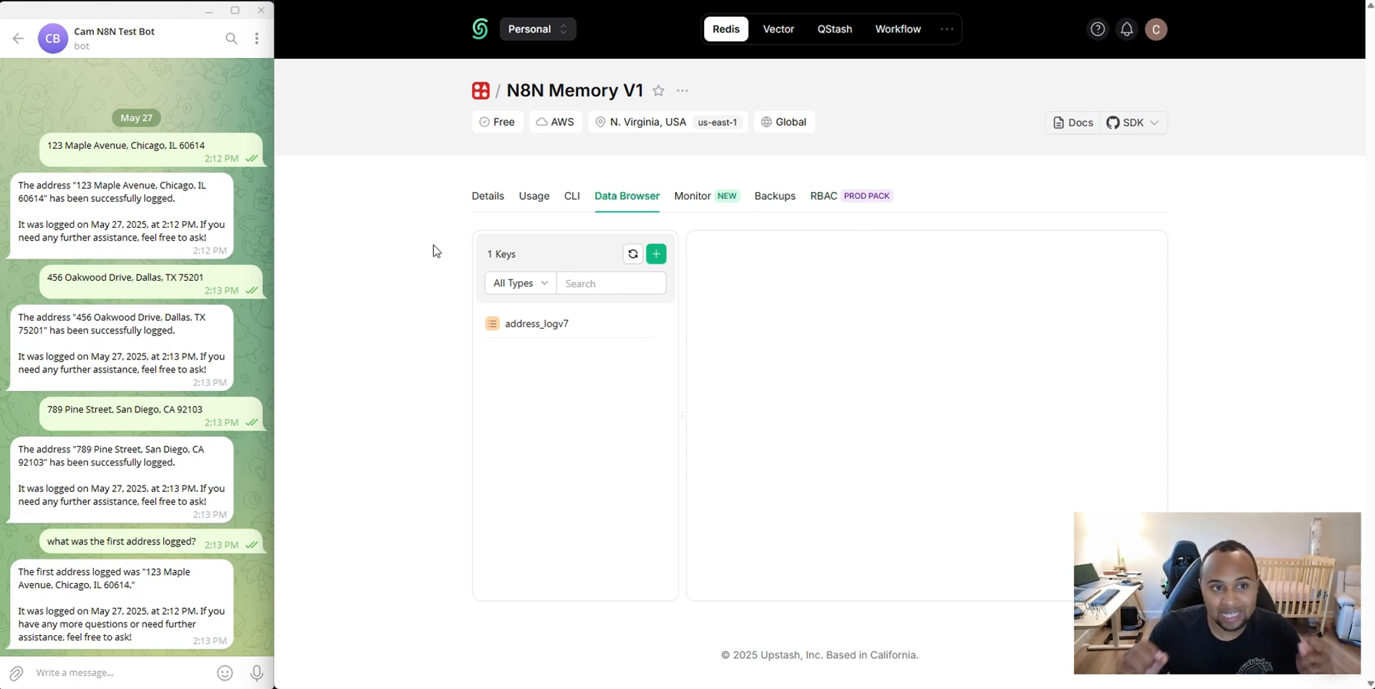
mouse_move(590, 345)
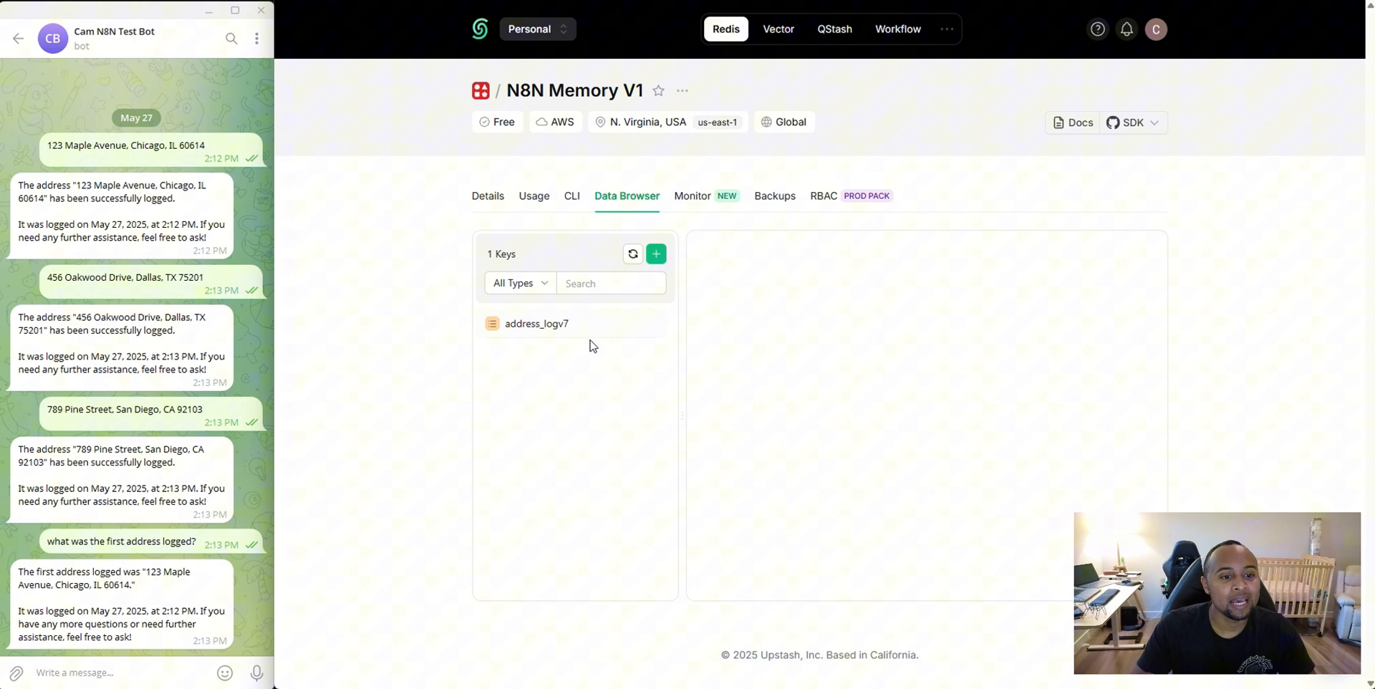
View the address_logv7 key's chat-memory entries and inspect one stored message's full JSON
click(536, 324)
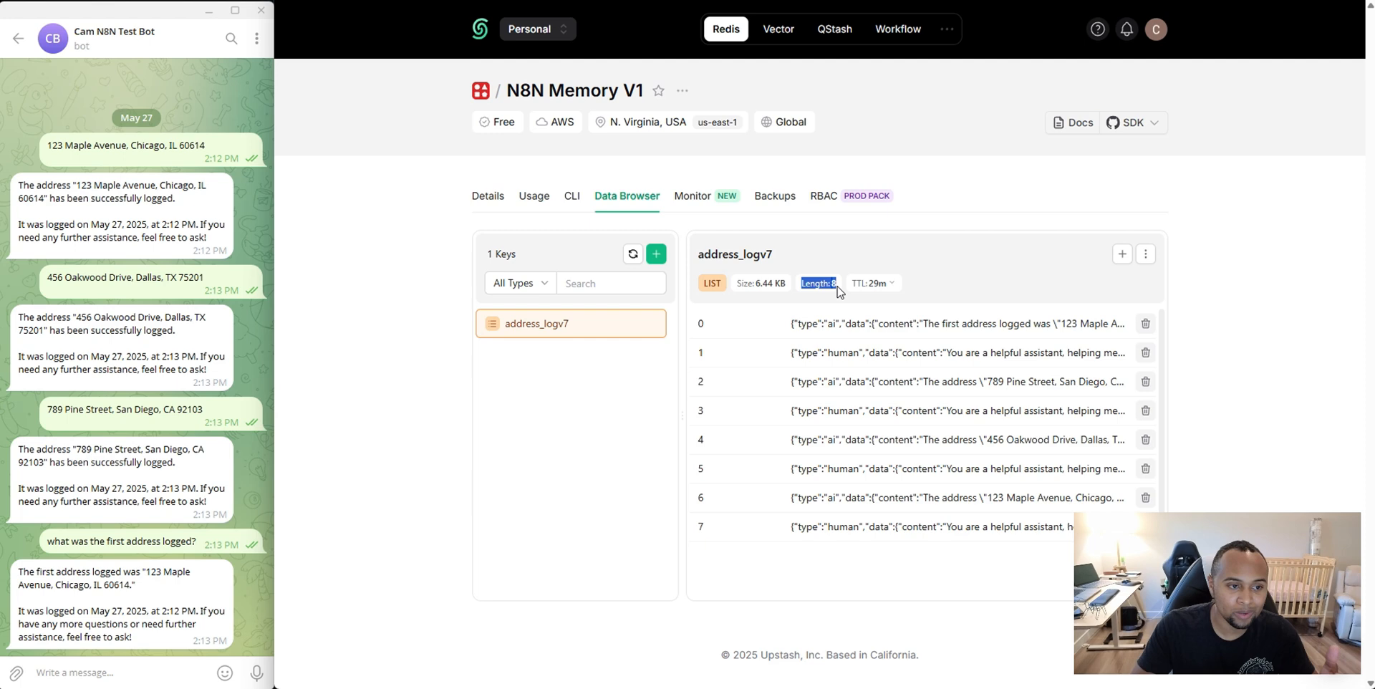
mouse_move(850, 536)
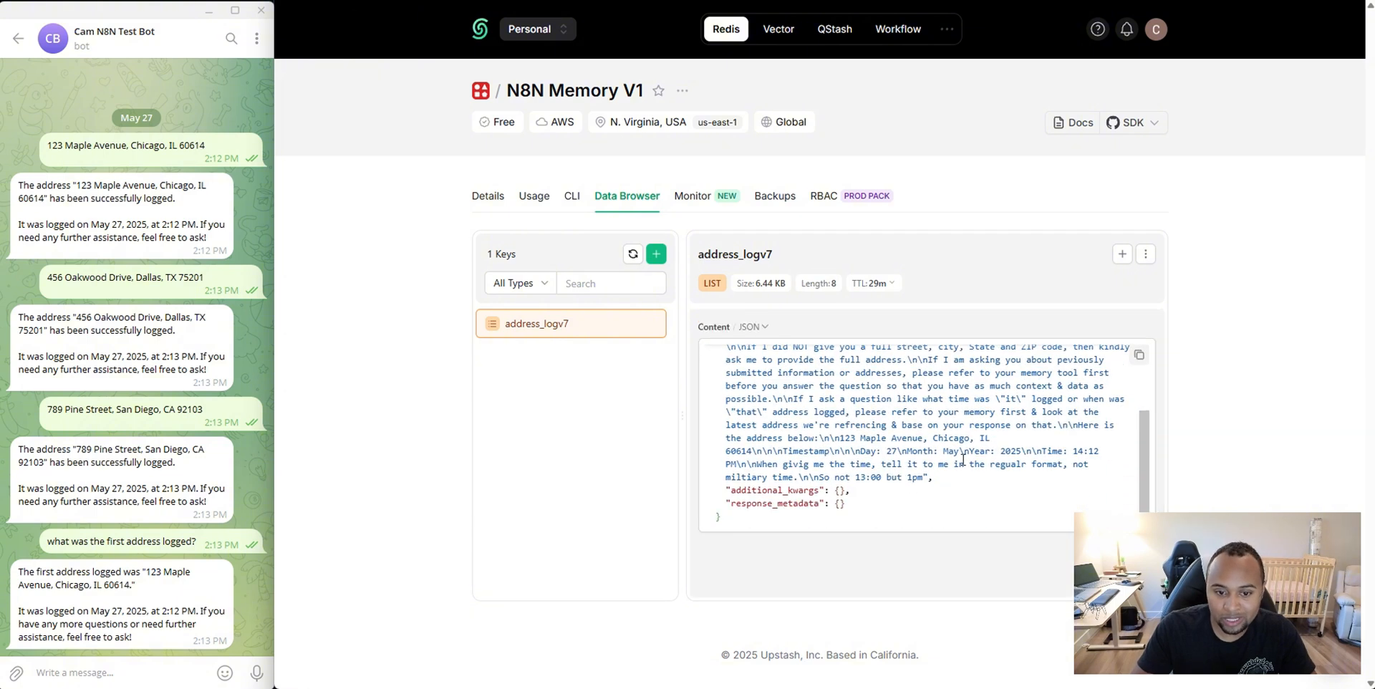
double_click(885, 438)
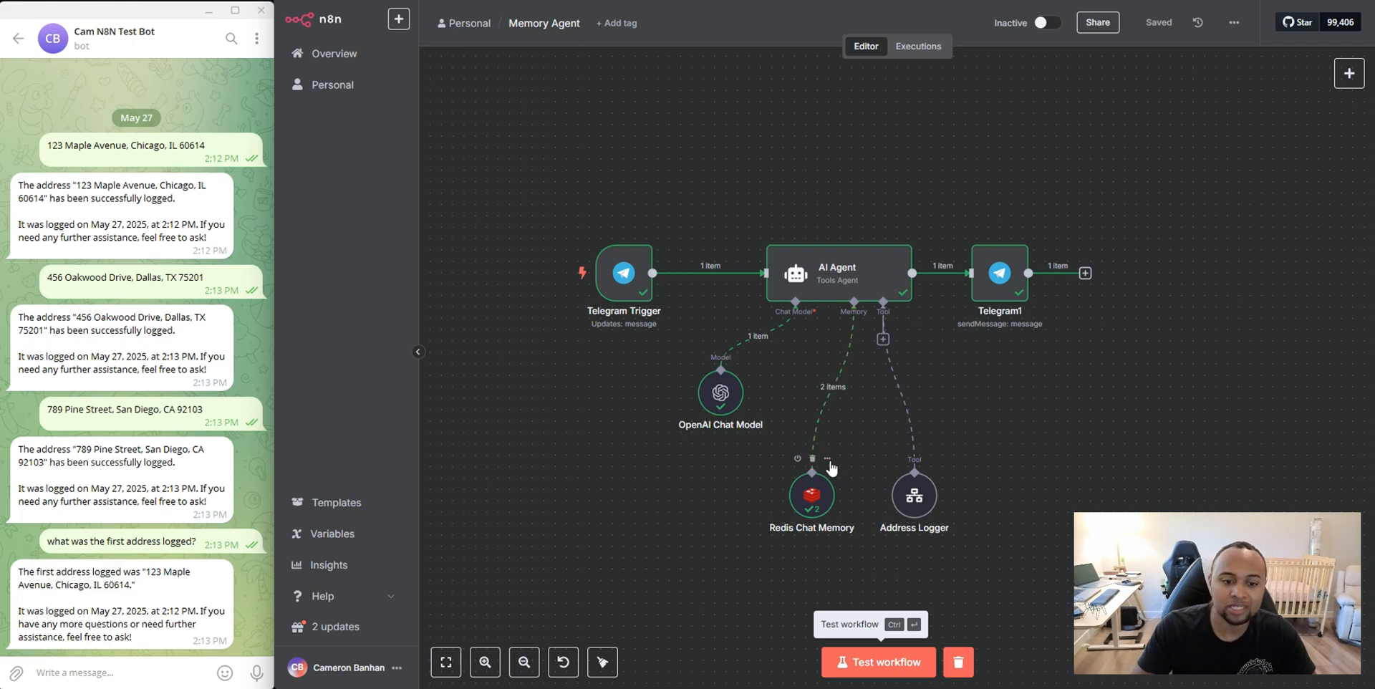
Review the Redis Chat Memory key and TTL, trying context window lengths 3 and 40 before 20
double_click(812, 495)
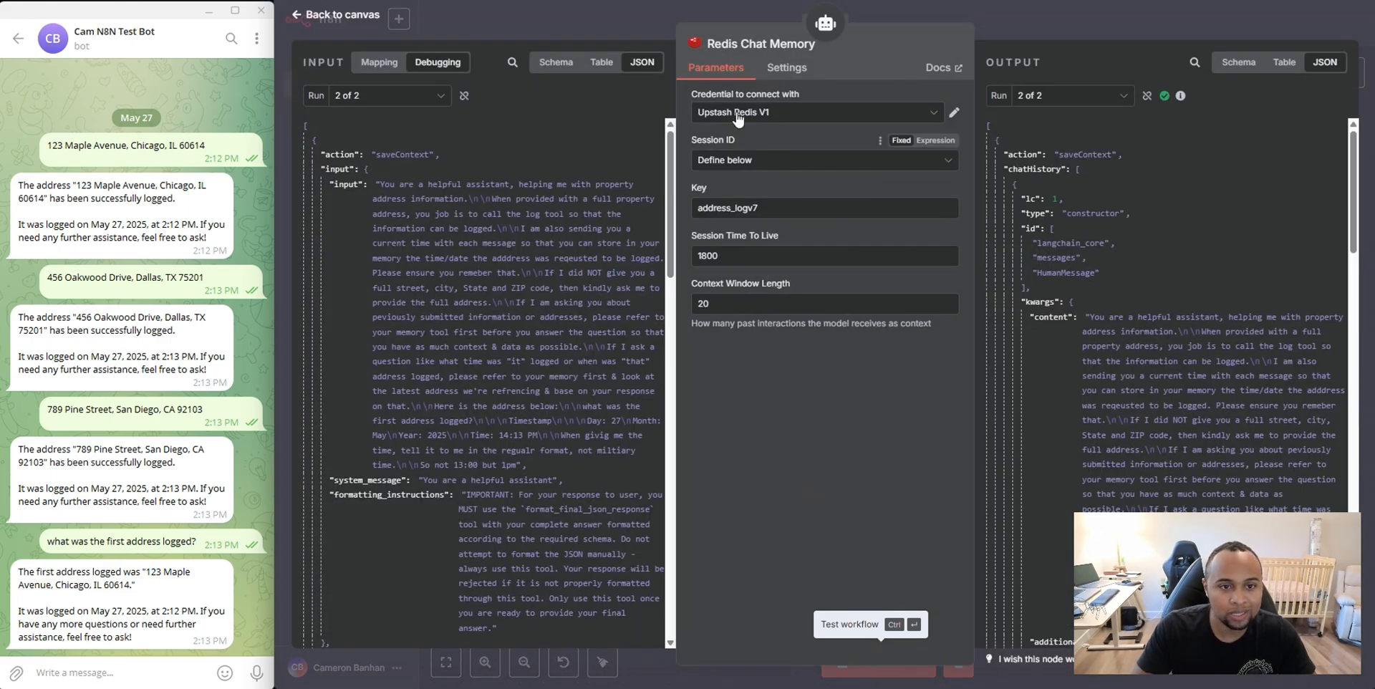
mouse_move(786, 236)
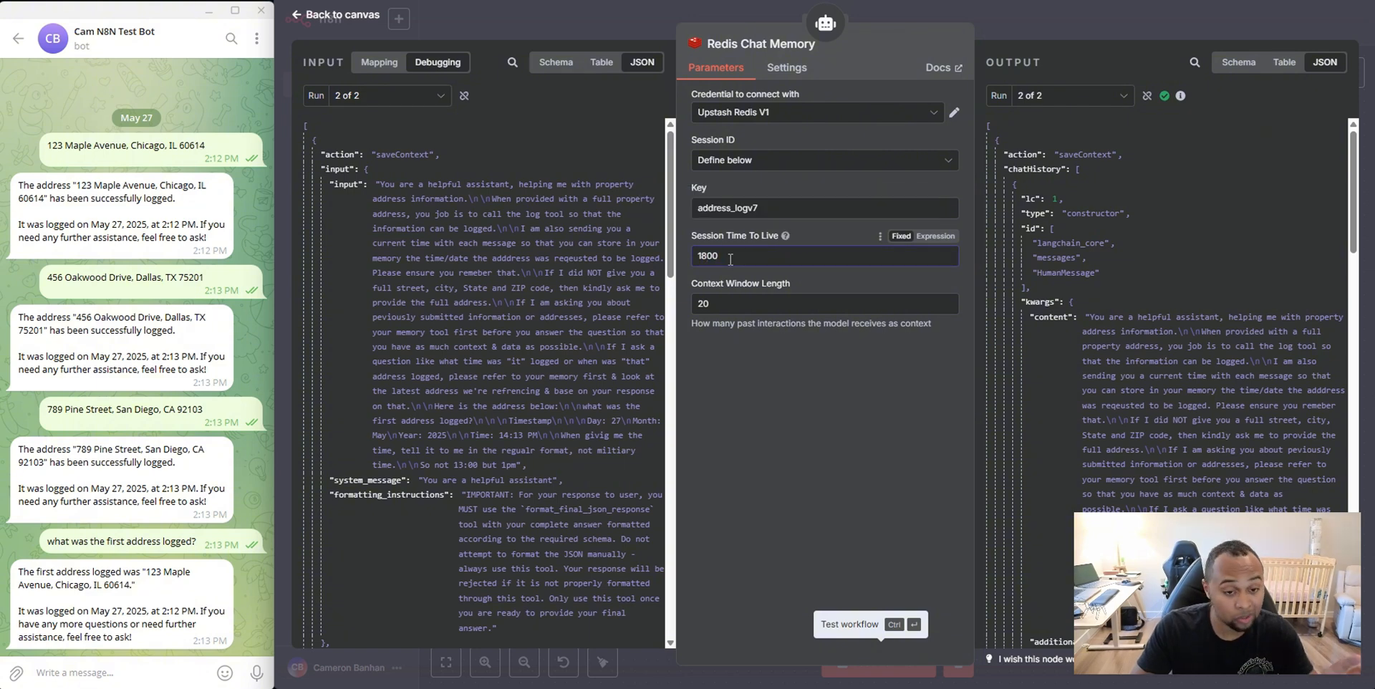
mouse_move(783, 236)
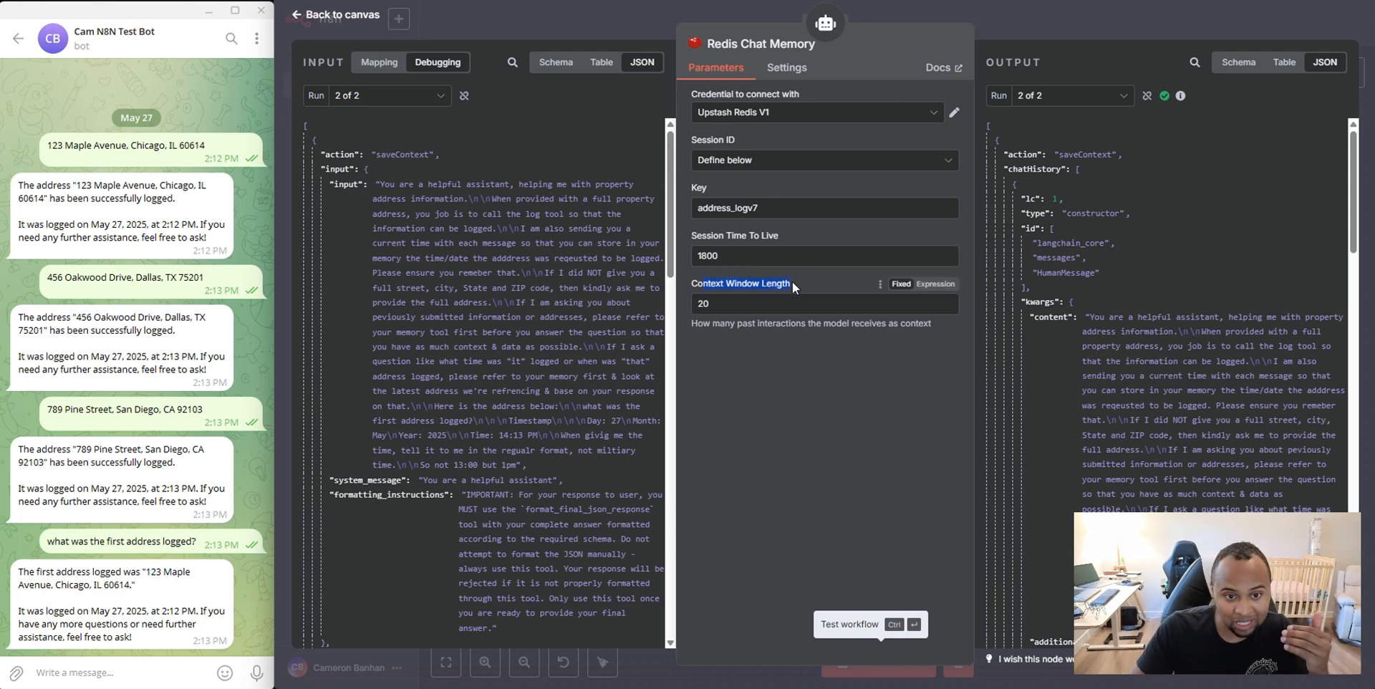
mouse_move(727, 20)
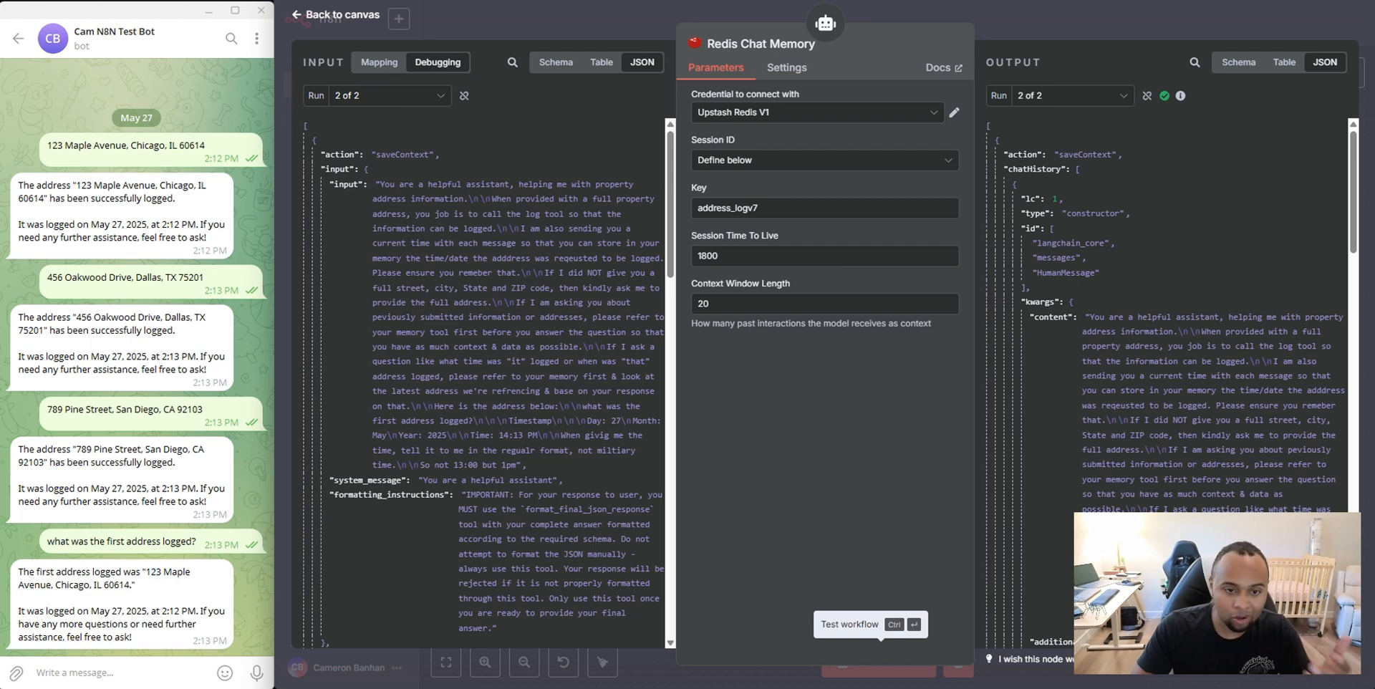
click(824, 303)
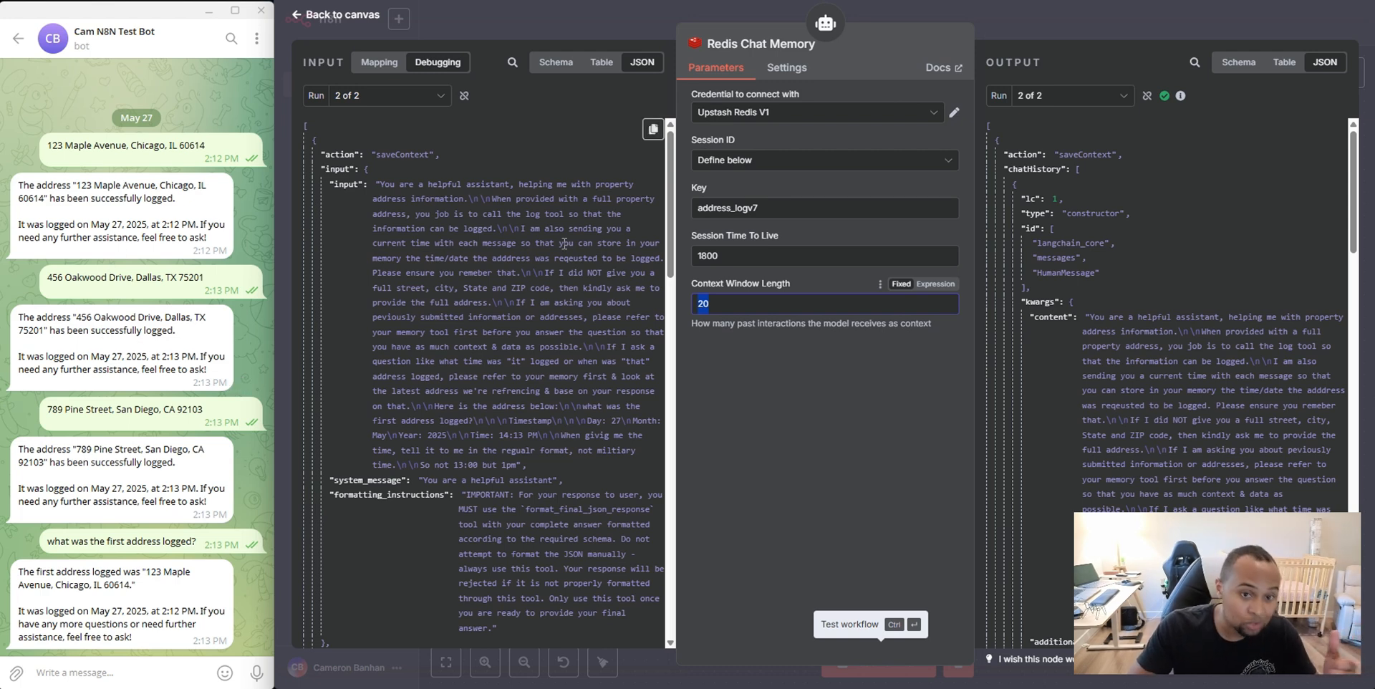
mouse_move(788, 378)
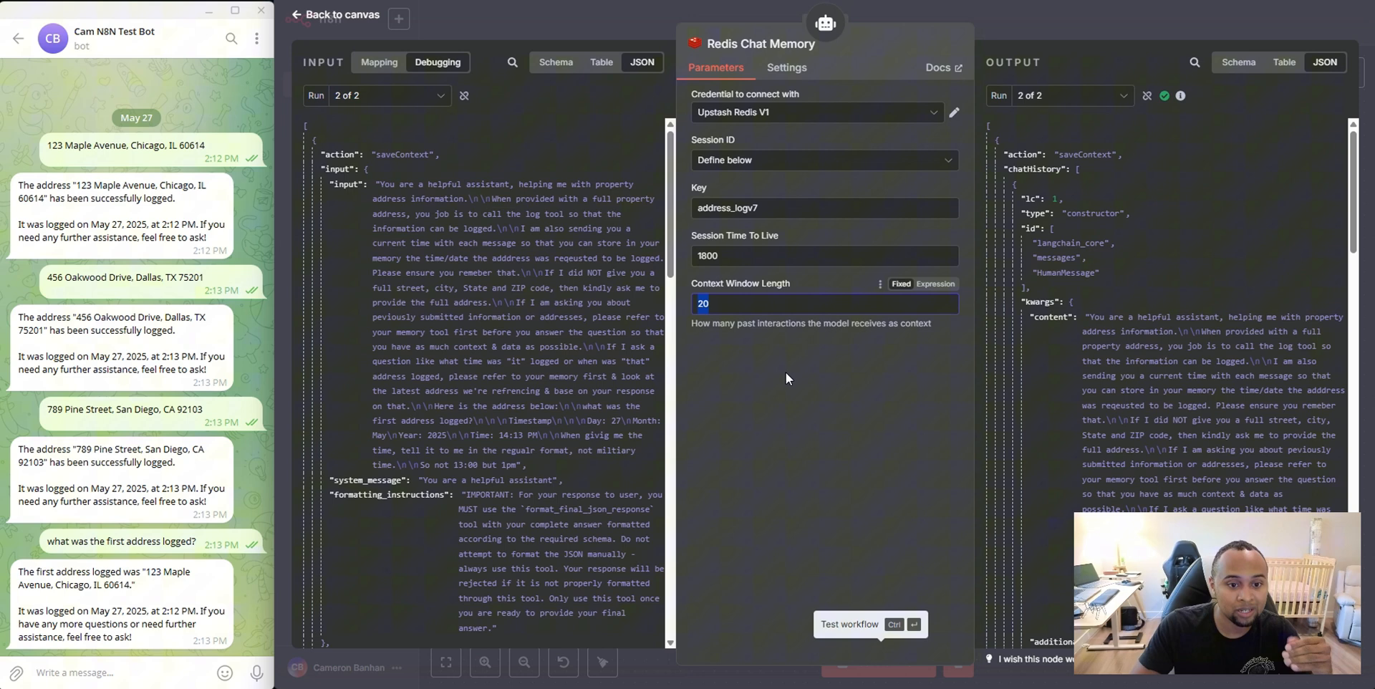
click(824, 304)
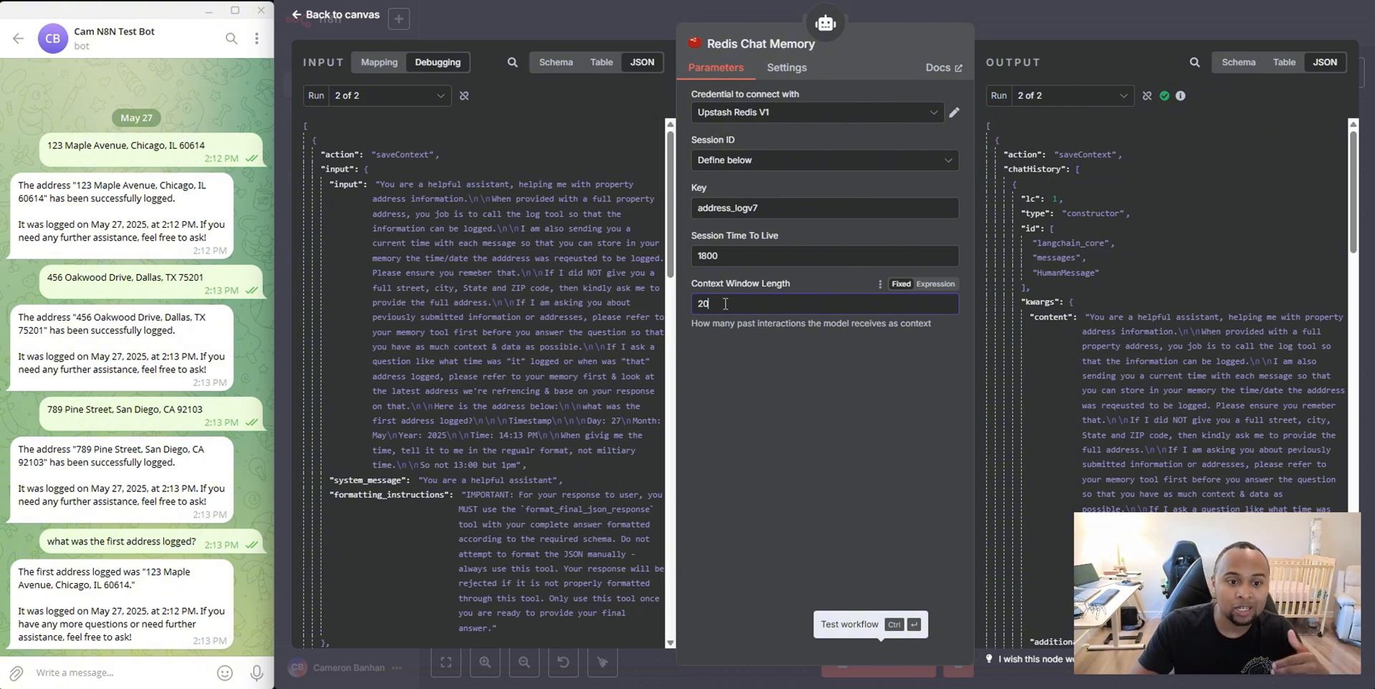
text(3)
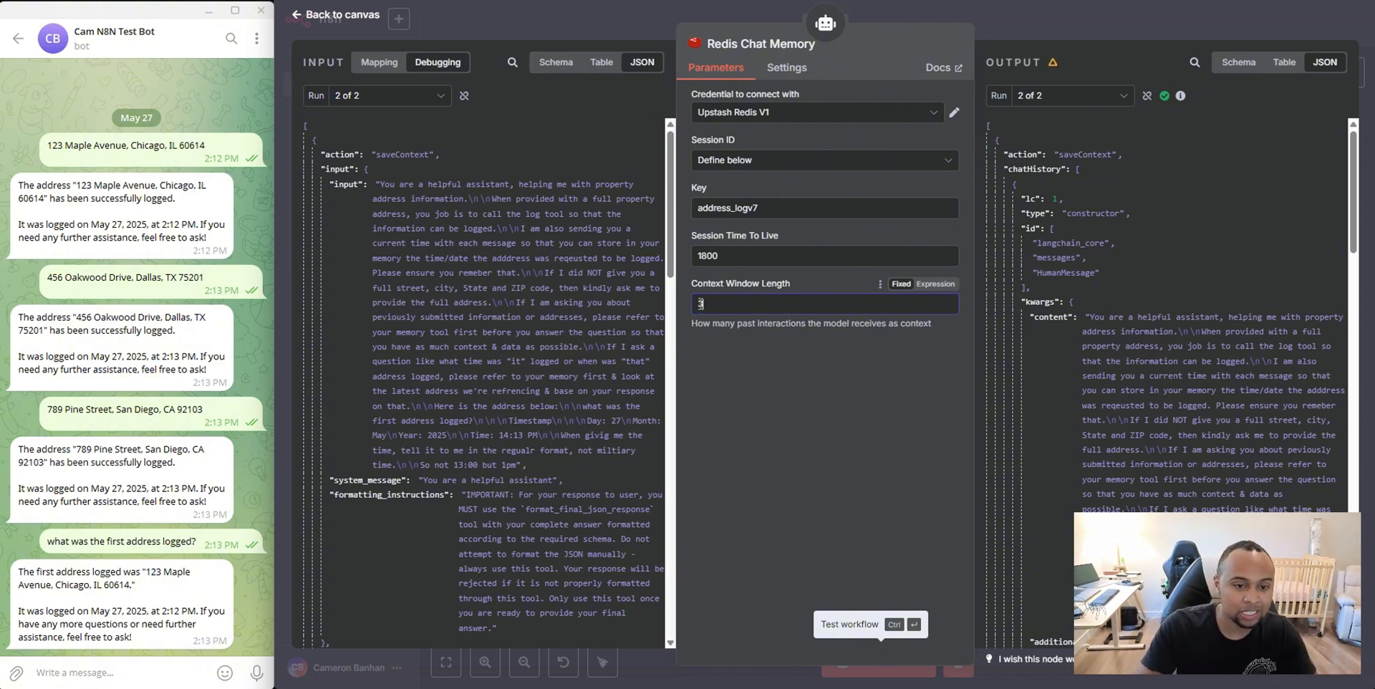
text(40)
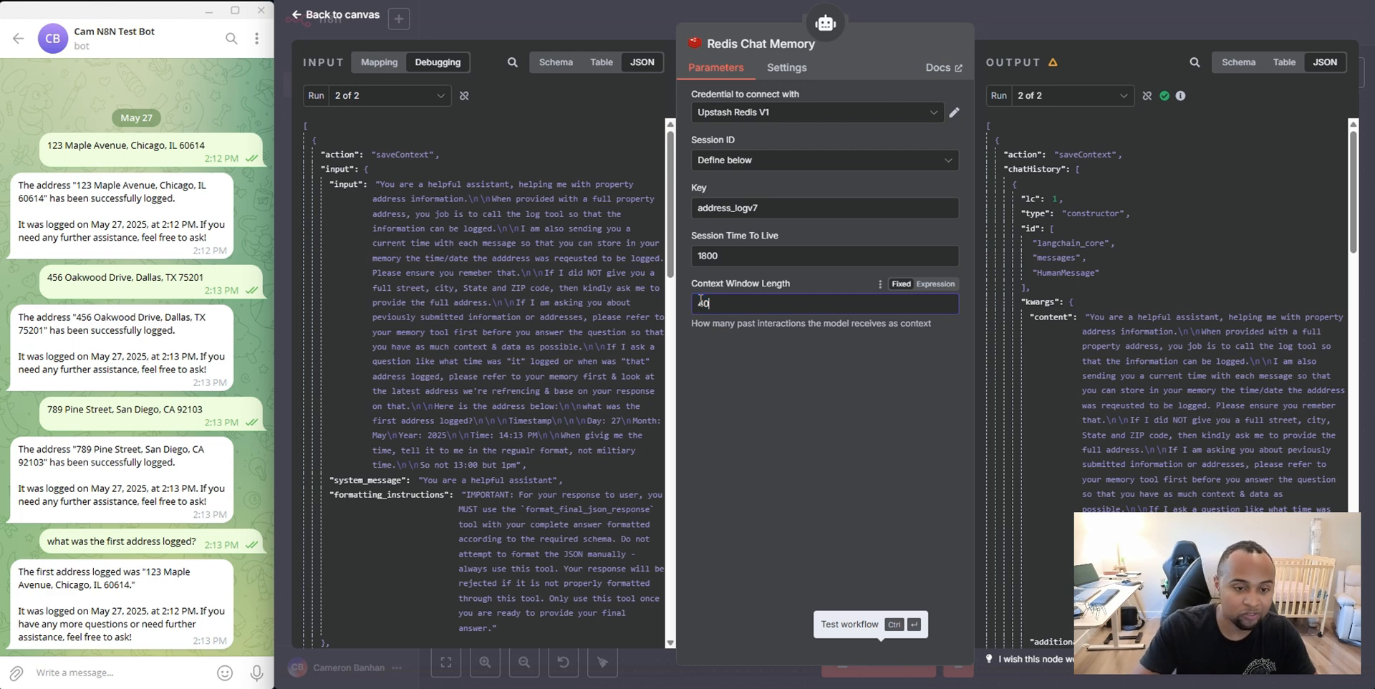
text(20)
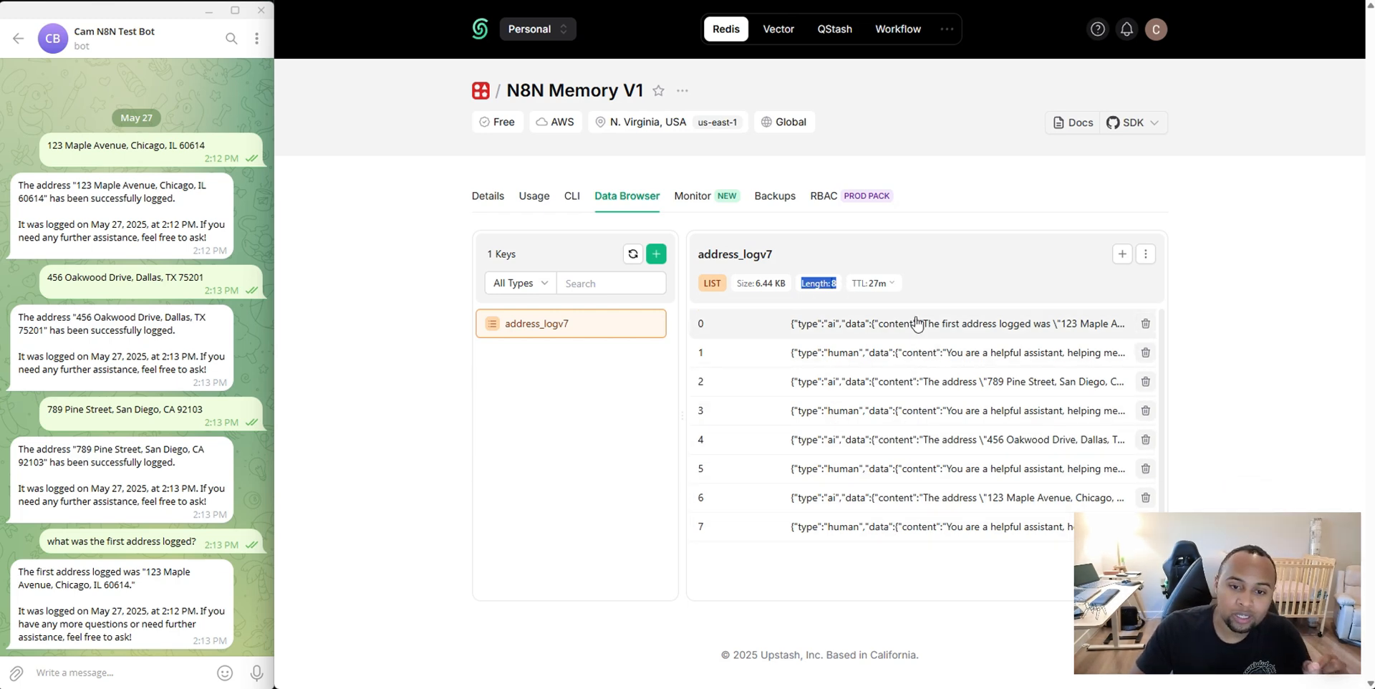
mouse_move(1320, 392)
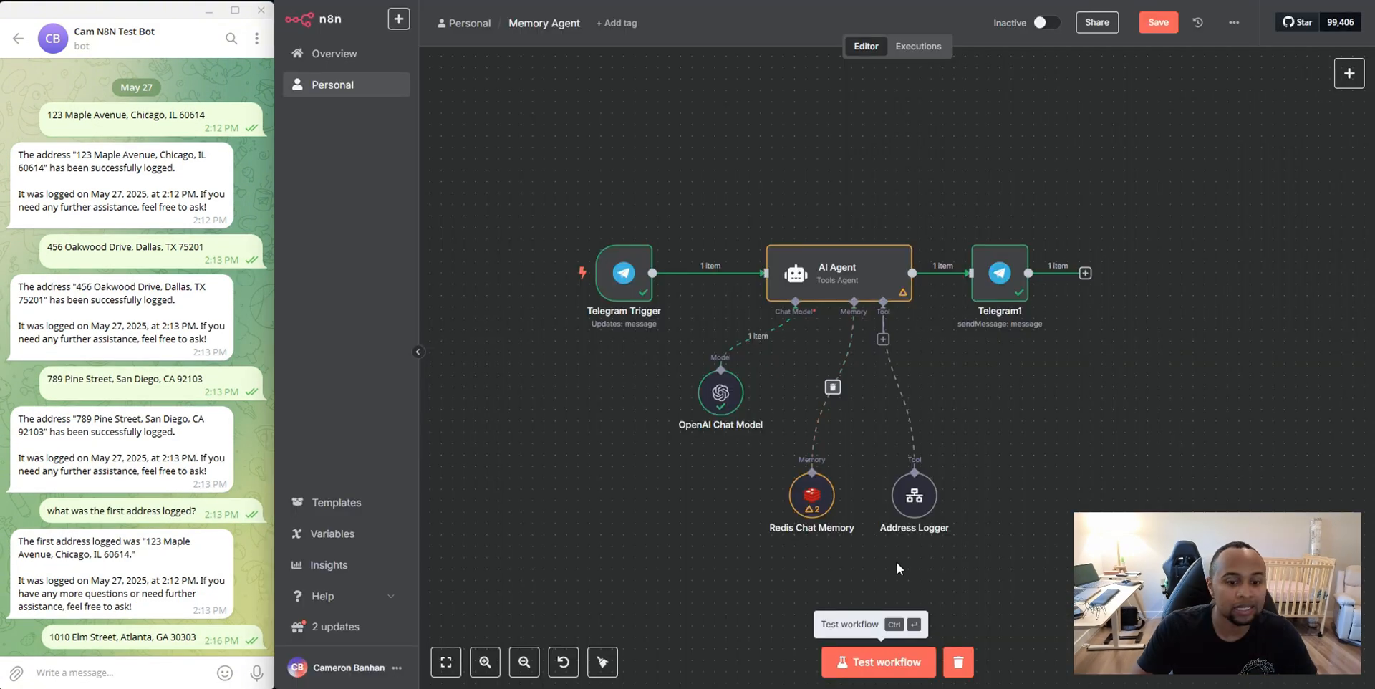
click(879, 662)
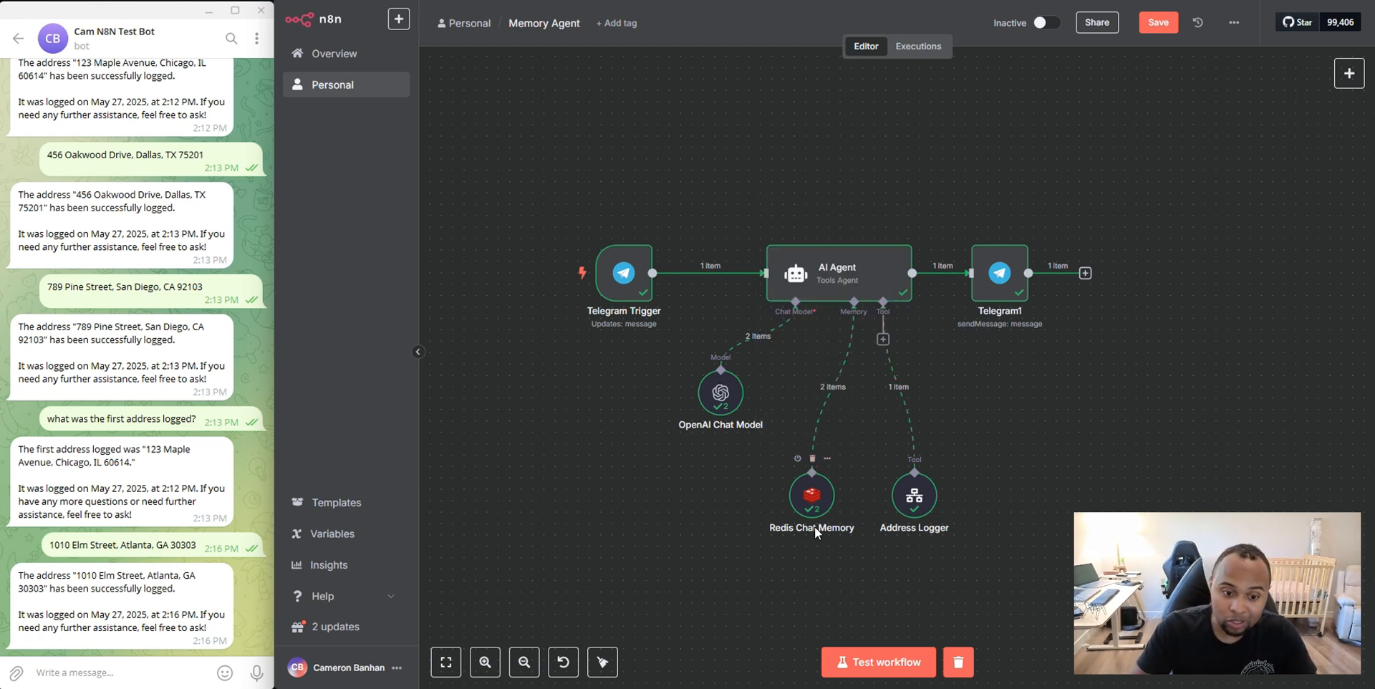
text(redis)
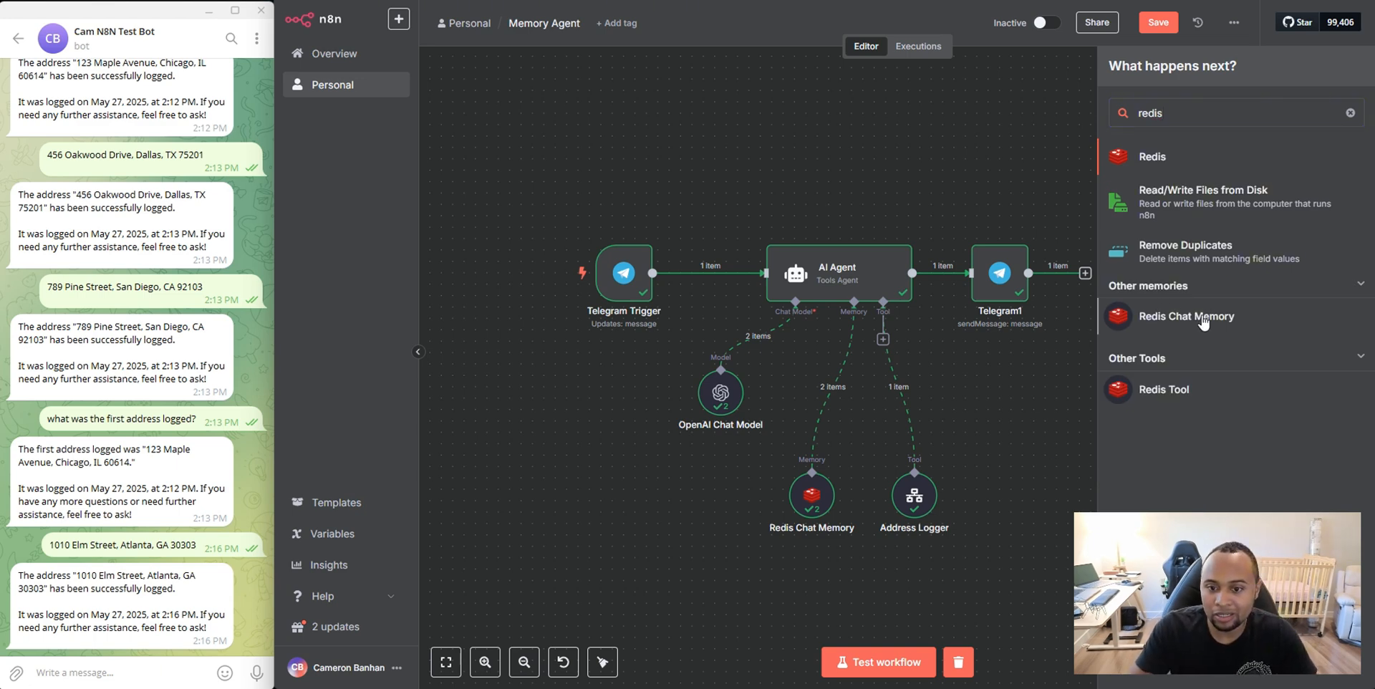
Add a Redis Chat Memory node from the Other memories results
click(1187, 316)
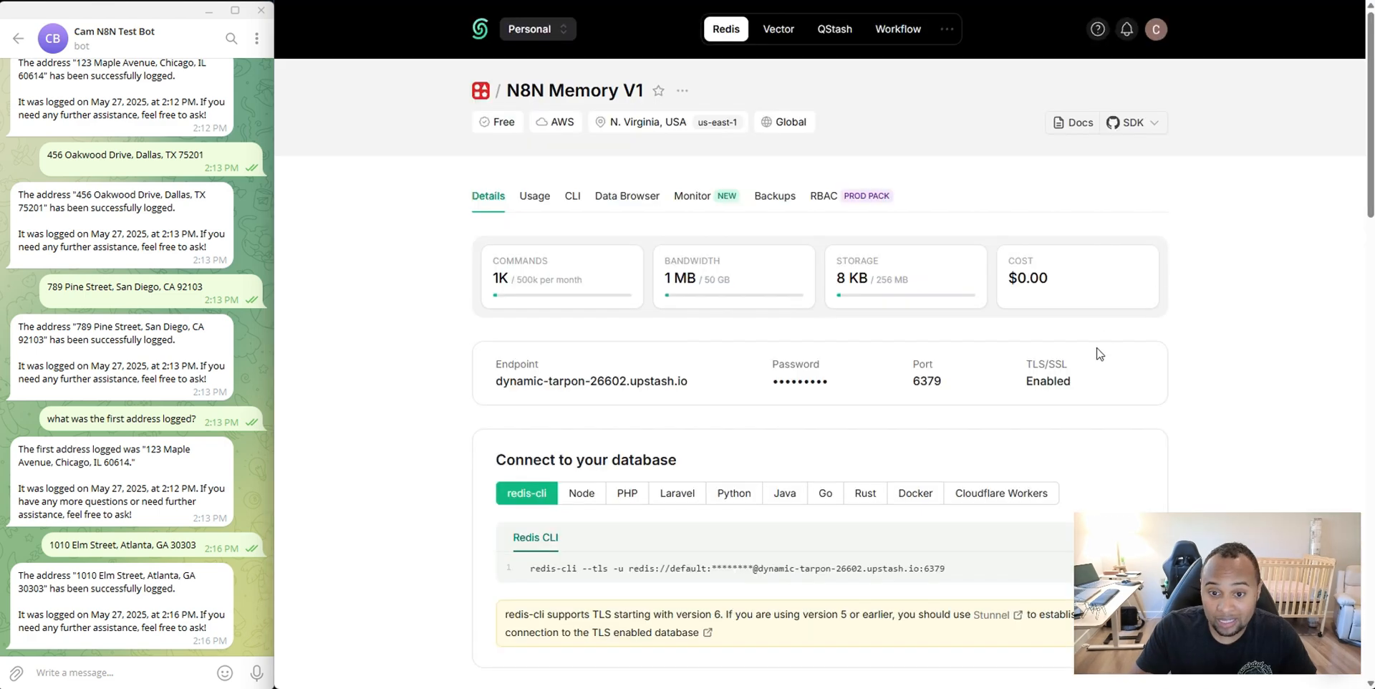
mouse_move(838, 383)
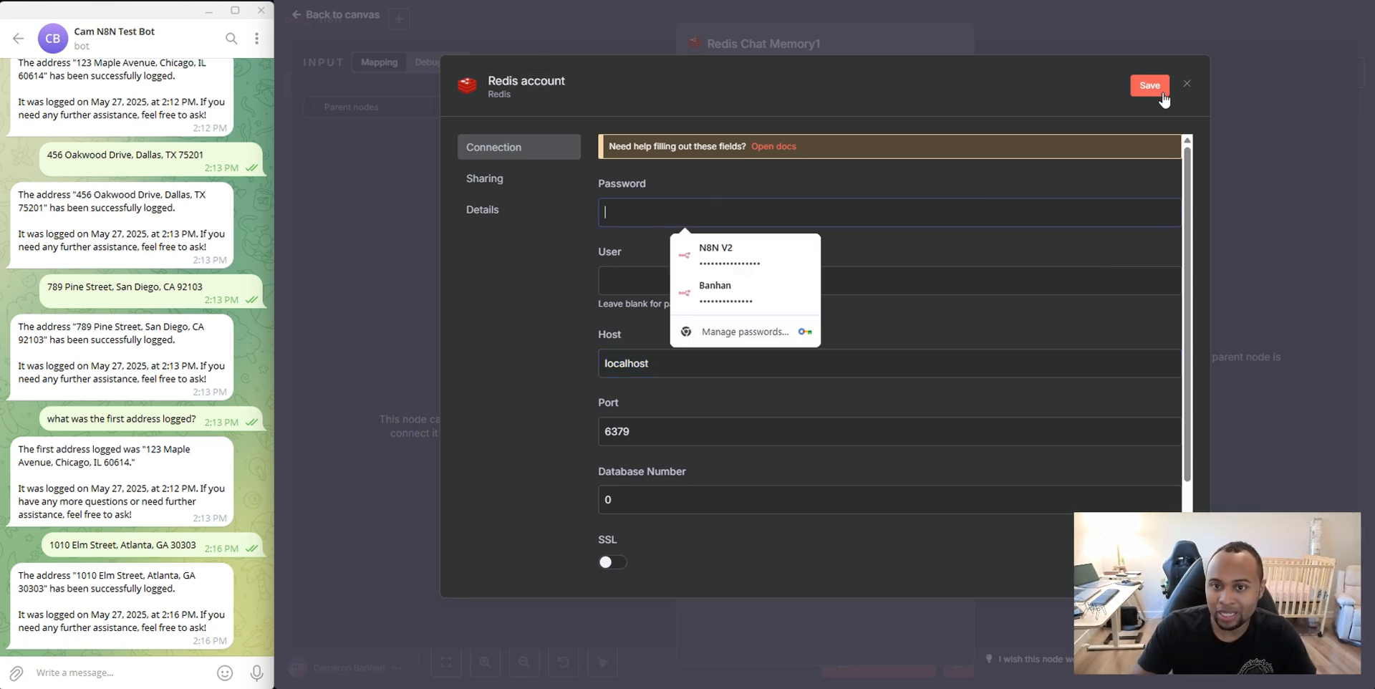
Start a new Redis account credential in n8n after checking the Upstash endpoint and port
click(1186, 83)
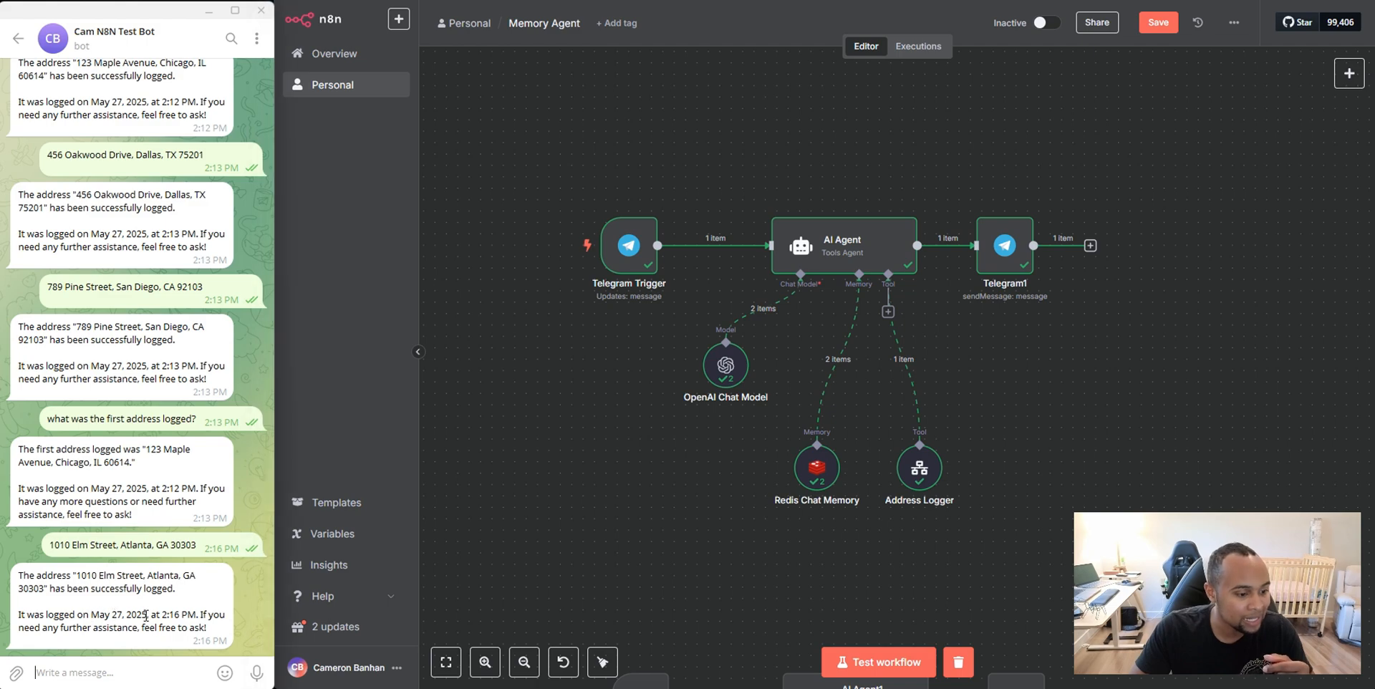
Complete the AI Agent prompt with the Telegram message text and $now day, month, year and time fields
double_click(842, 245)
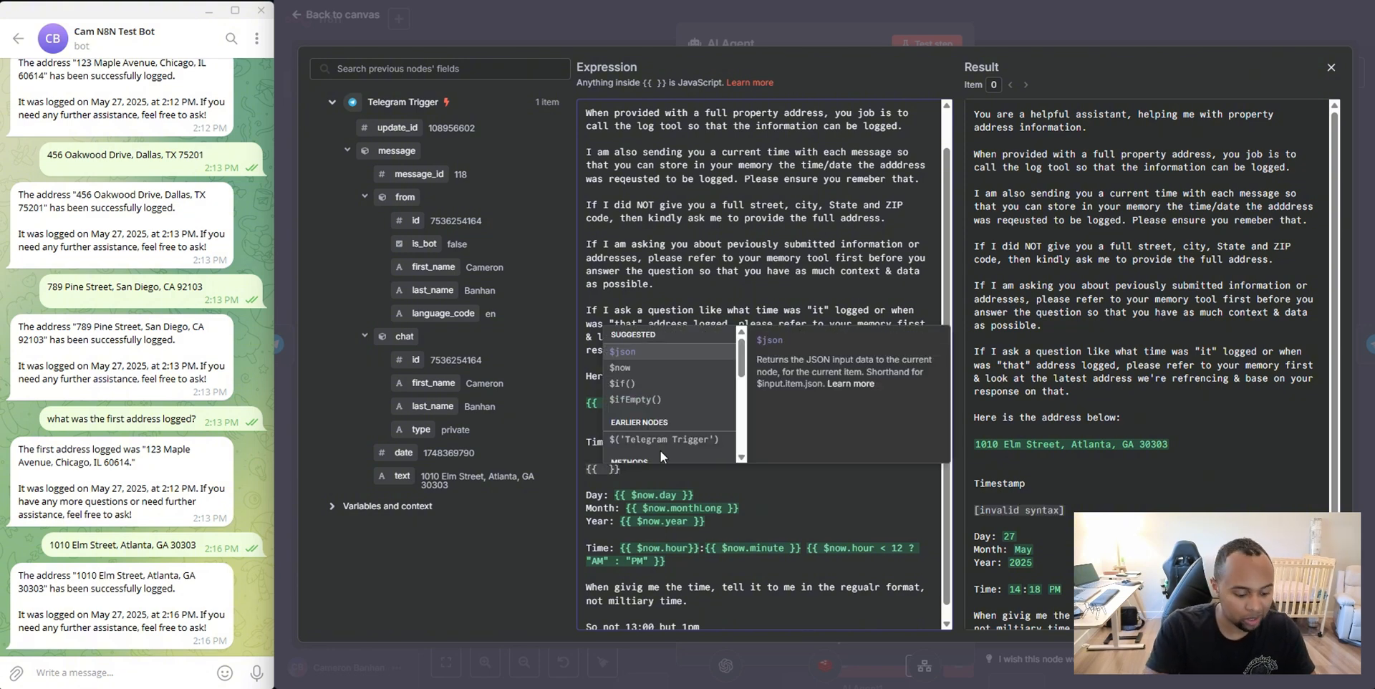
text($n)
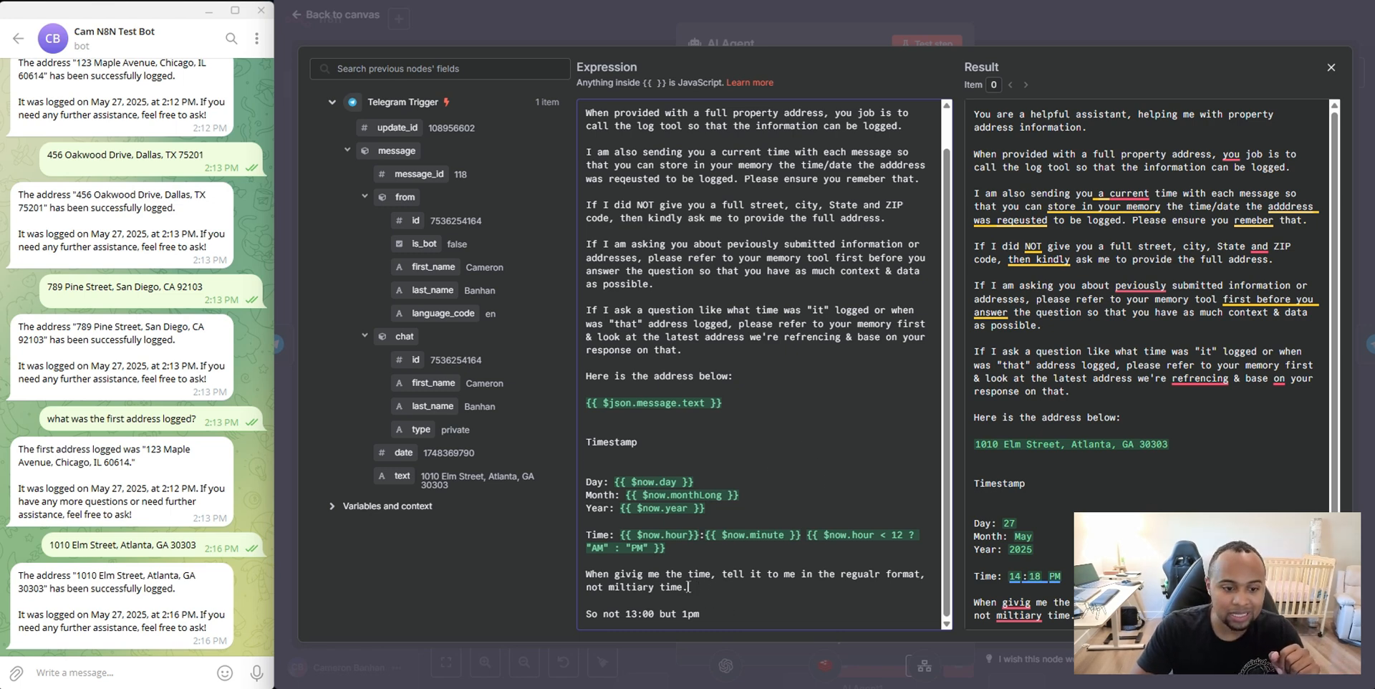
drag(621, 574, 879, 574)
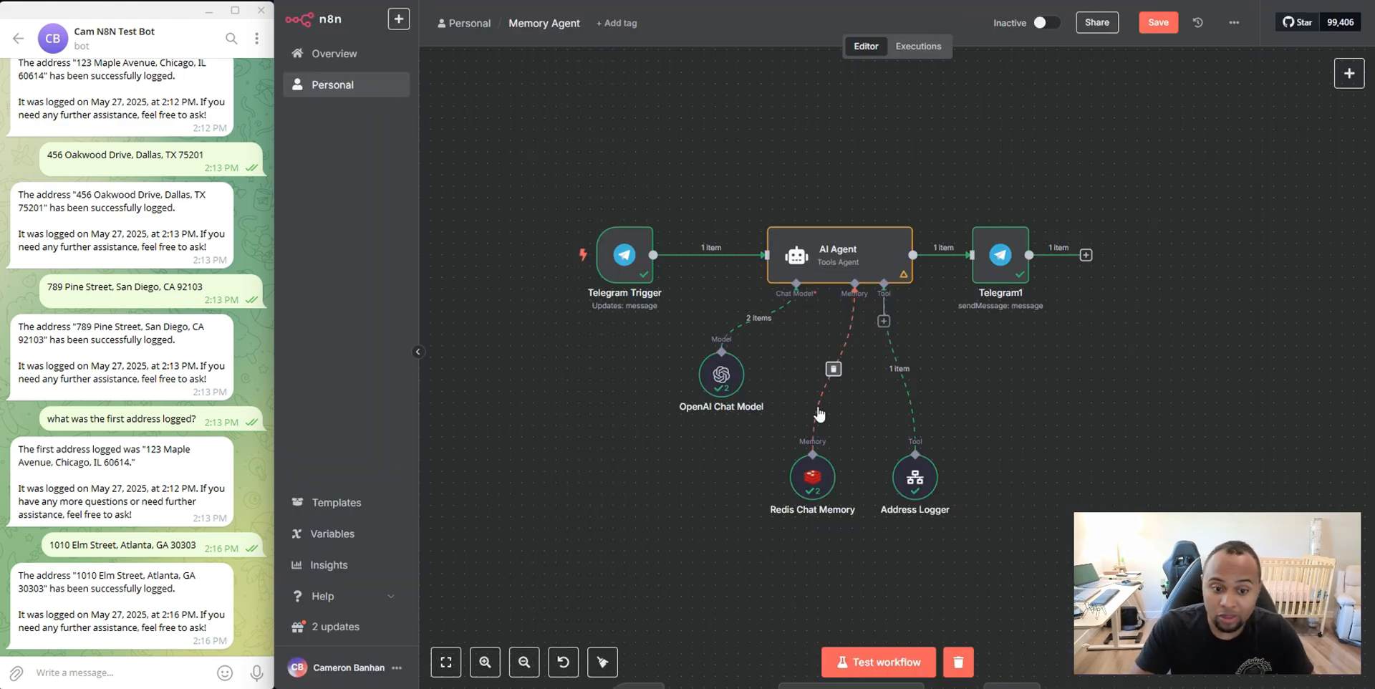
Switch to the Upstash N8N Memory V1 data browser and view its stored keys, including address_logv8
right_click(840, 255)
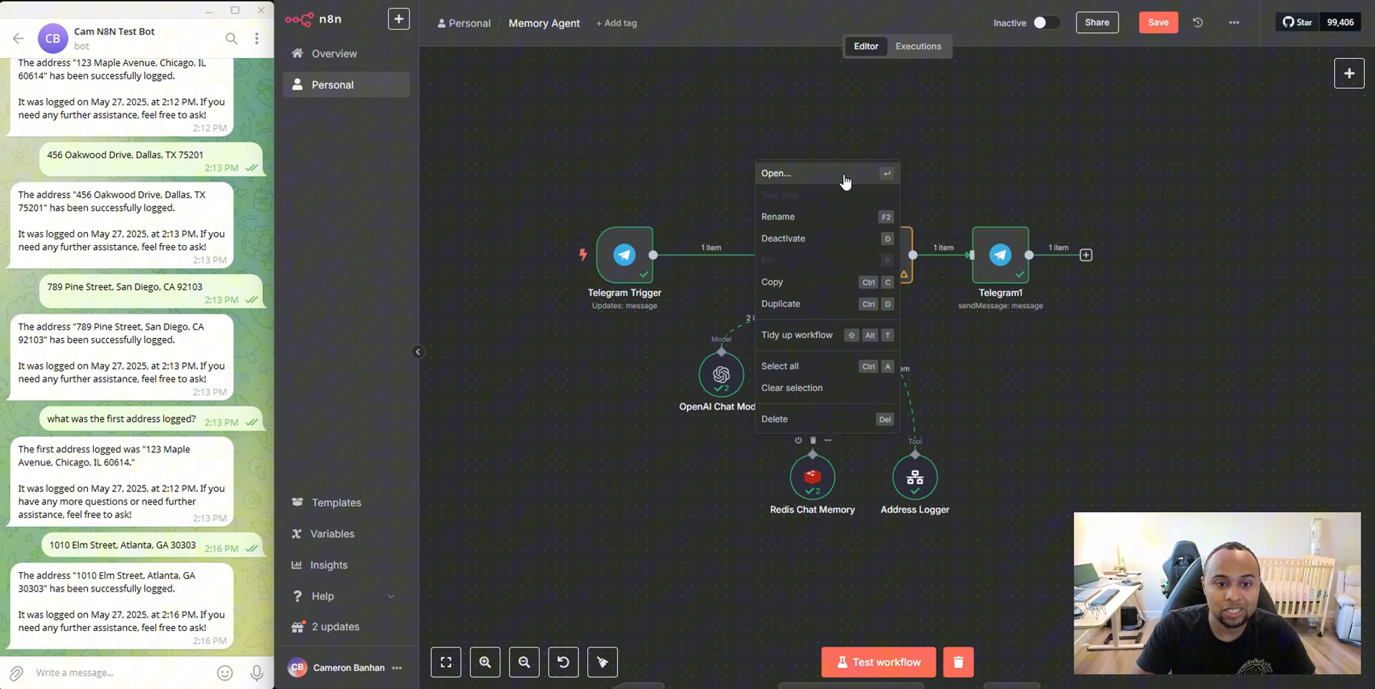
click(776, 173)
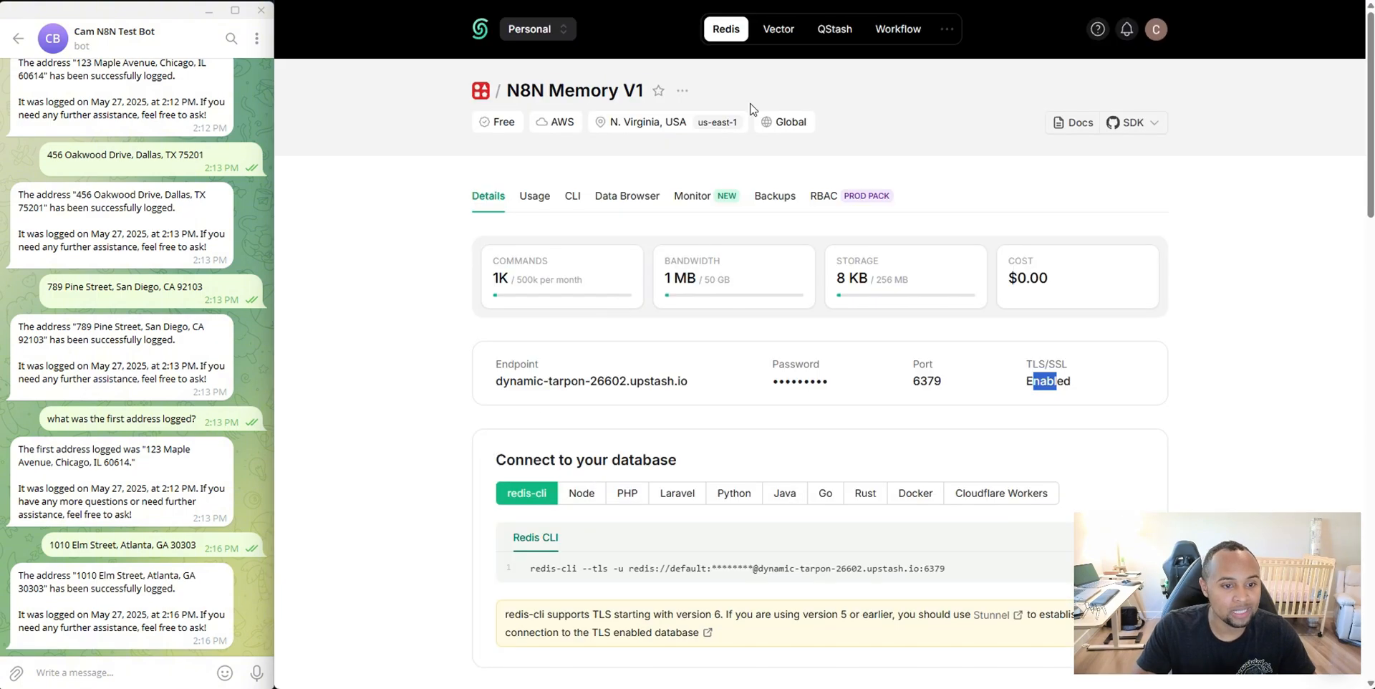
click(627, 195)
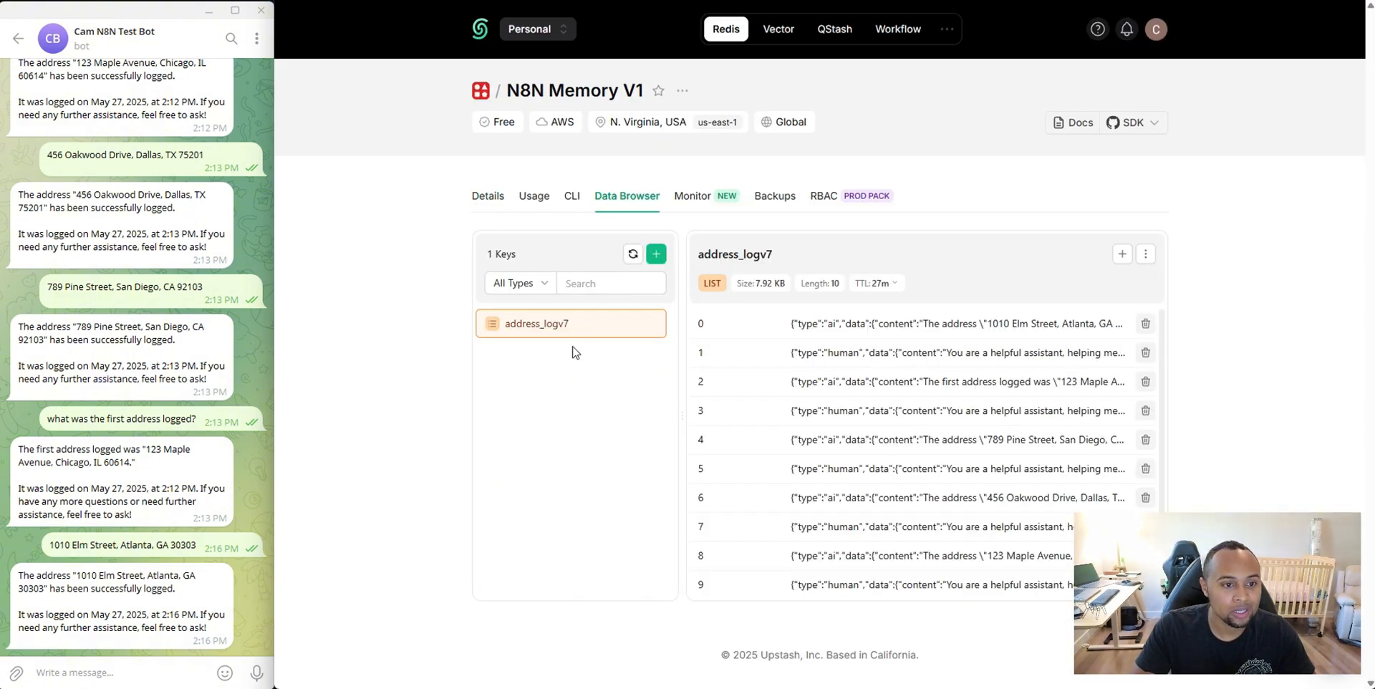
mouse_move(620, 457)
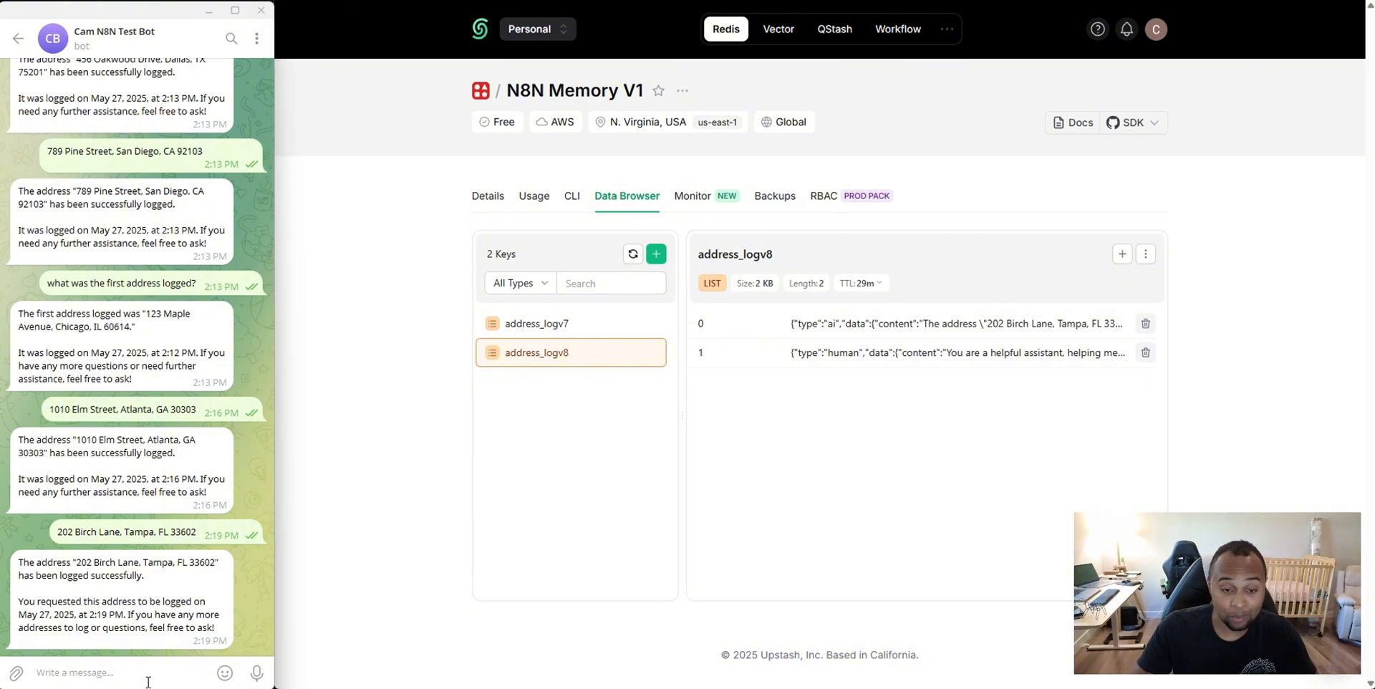
mouse_move(587, 332)
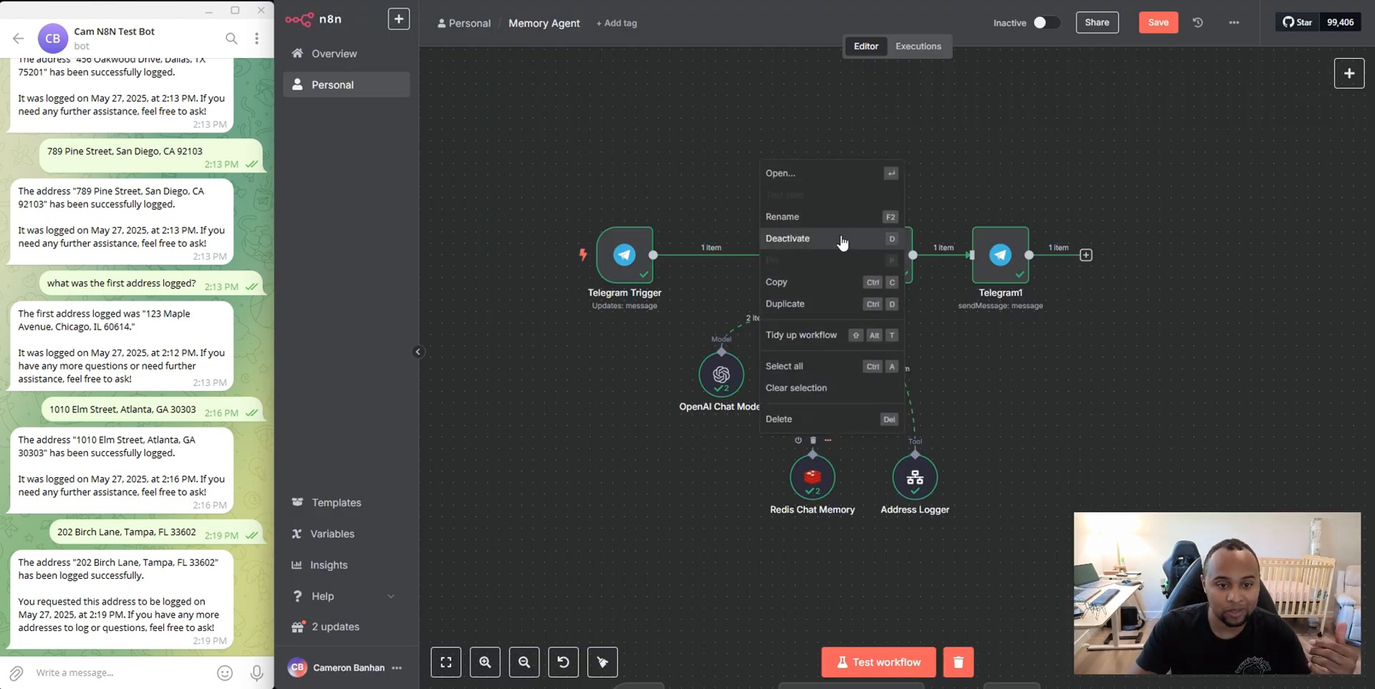
double_click(813, 478)
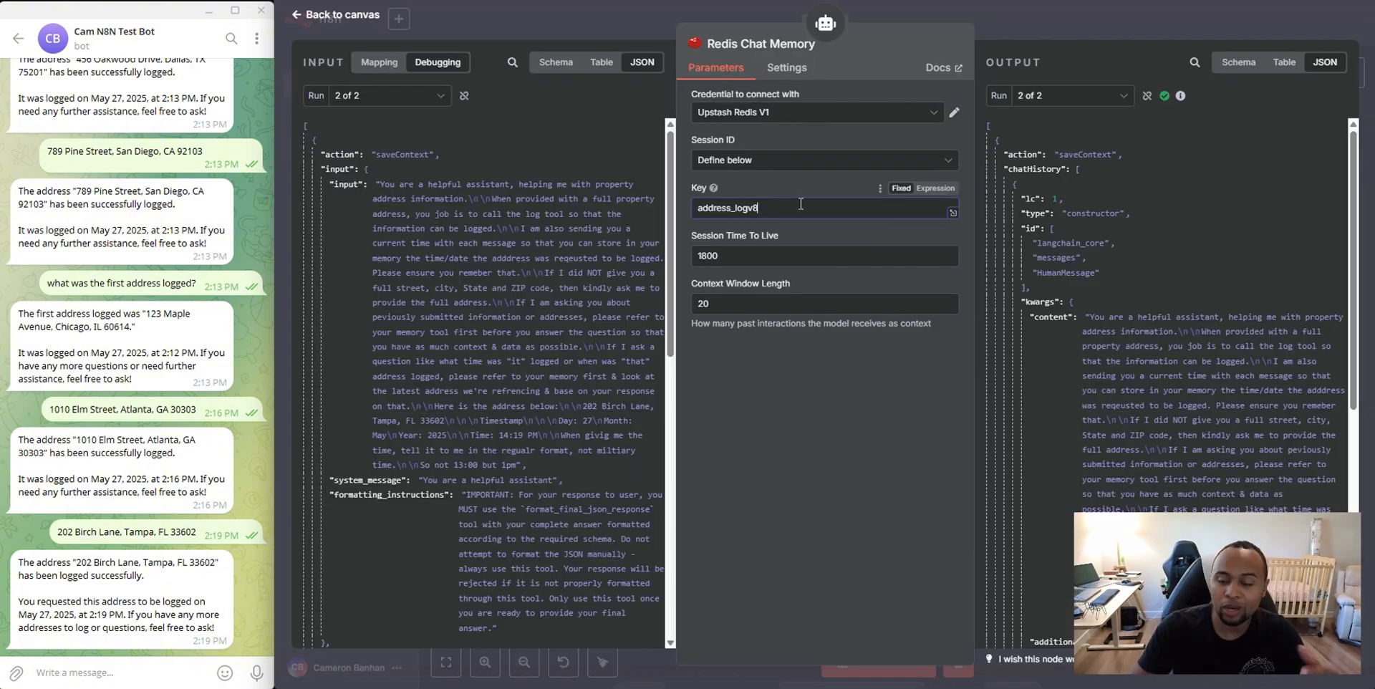
mouse_move(800, 204)
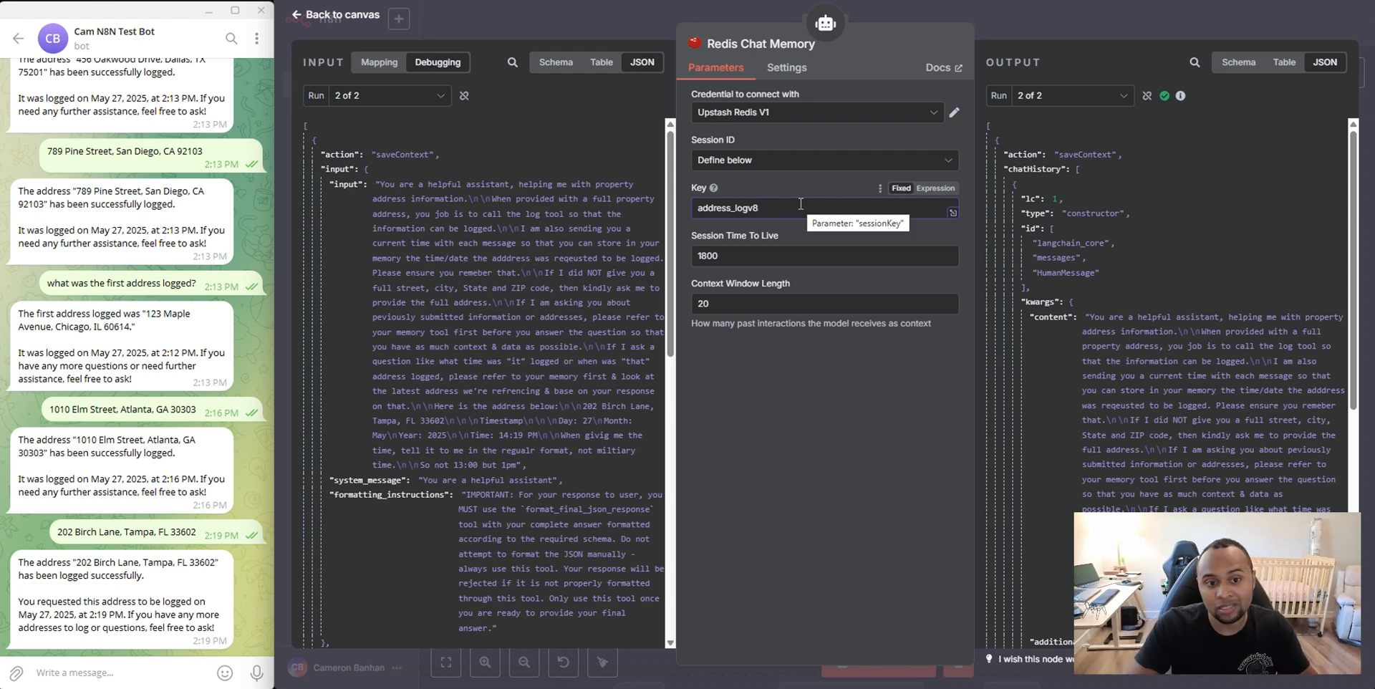
click(332, 14)
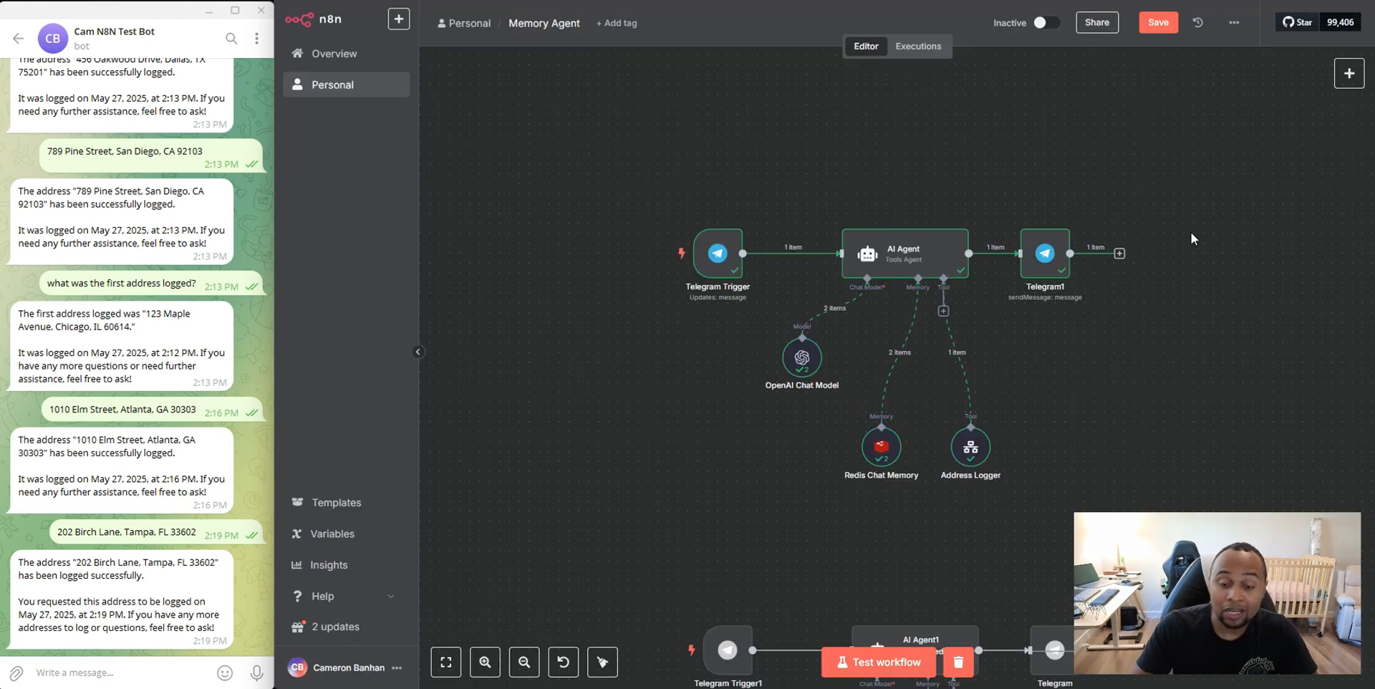
mouse_move(1158, 406)
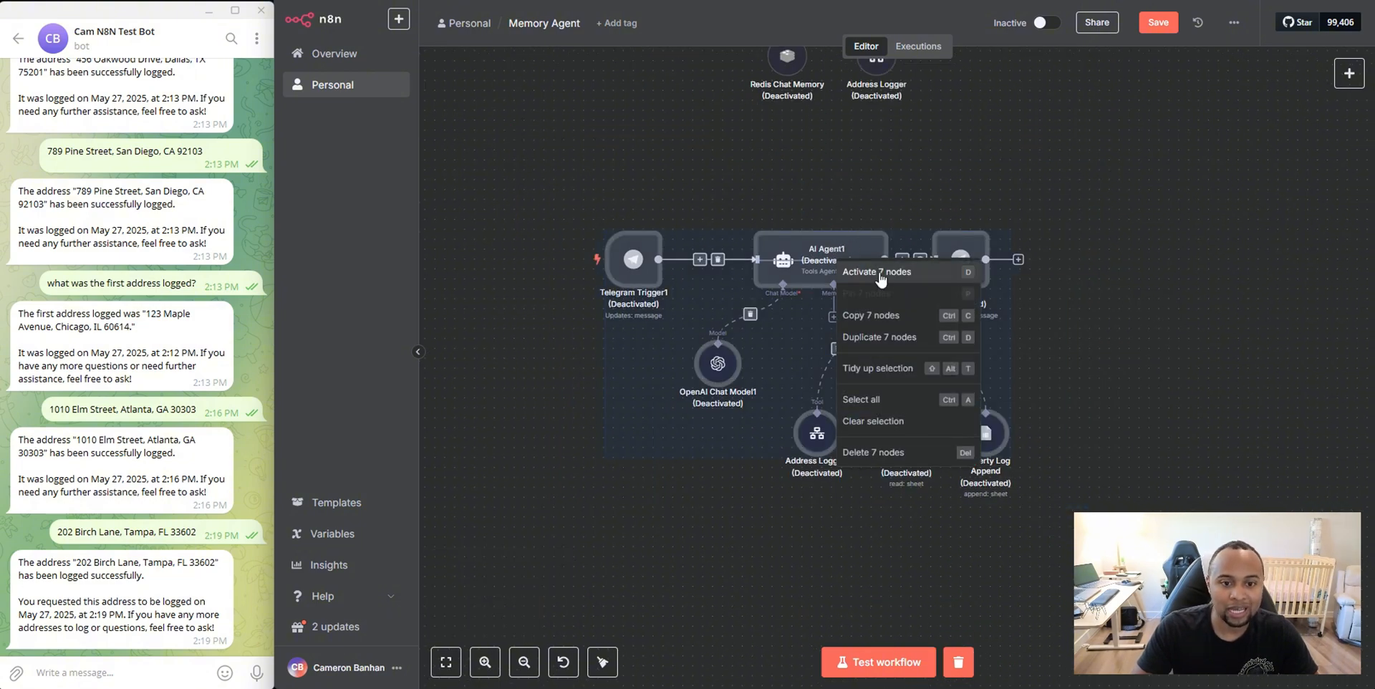
Activate the seven copied agent nodes that use the Property Log Read and Append sheet tools
click(876, 271)
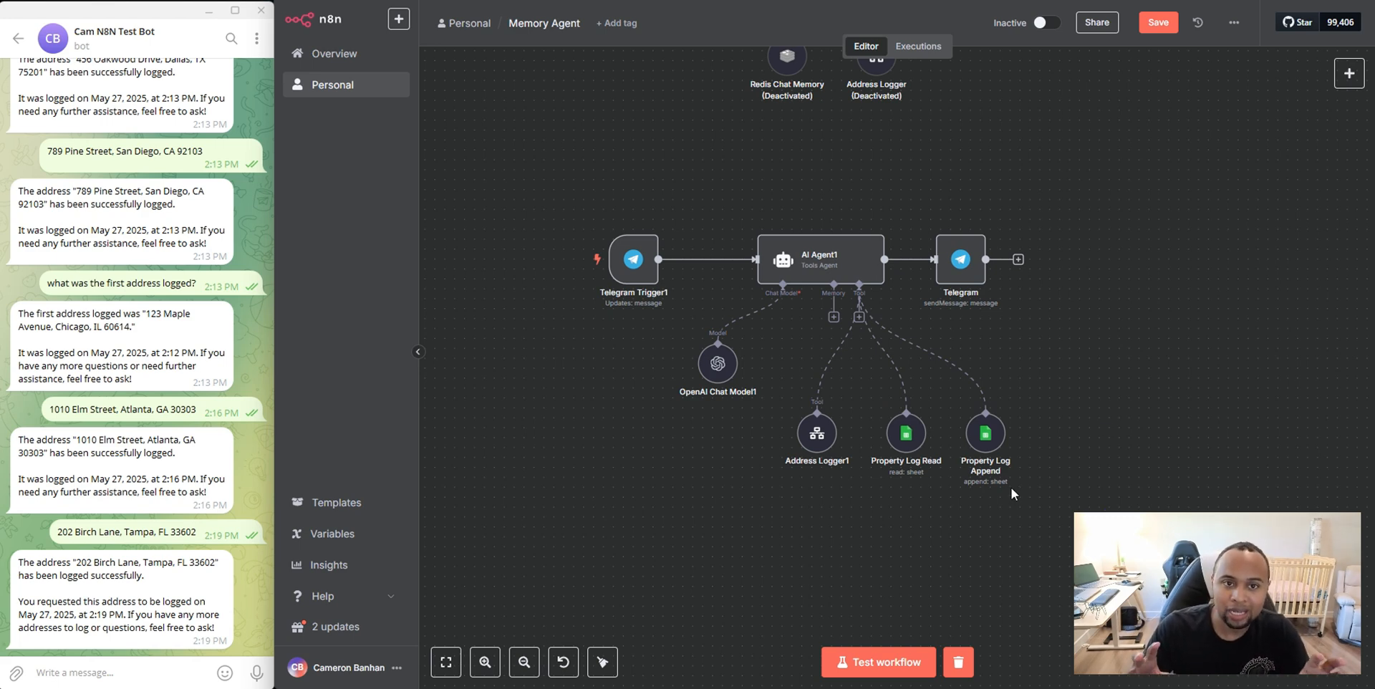
mouse_move(1075, 455)
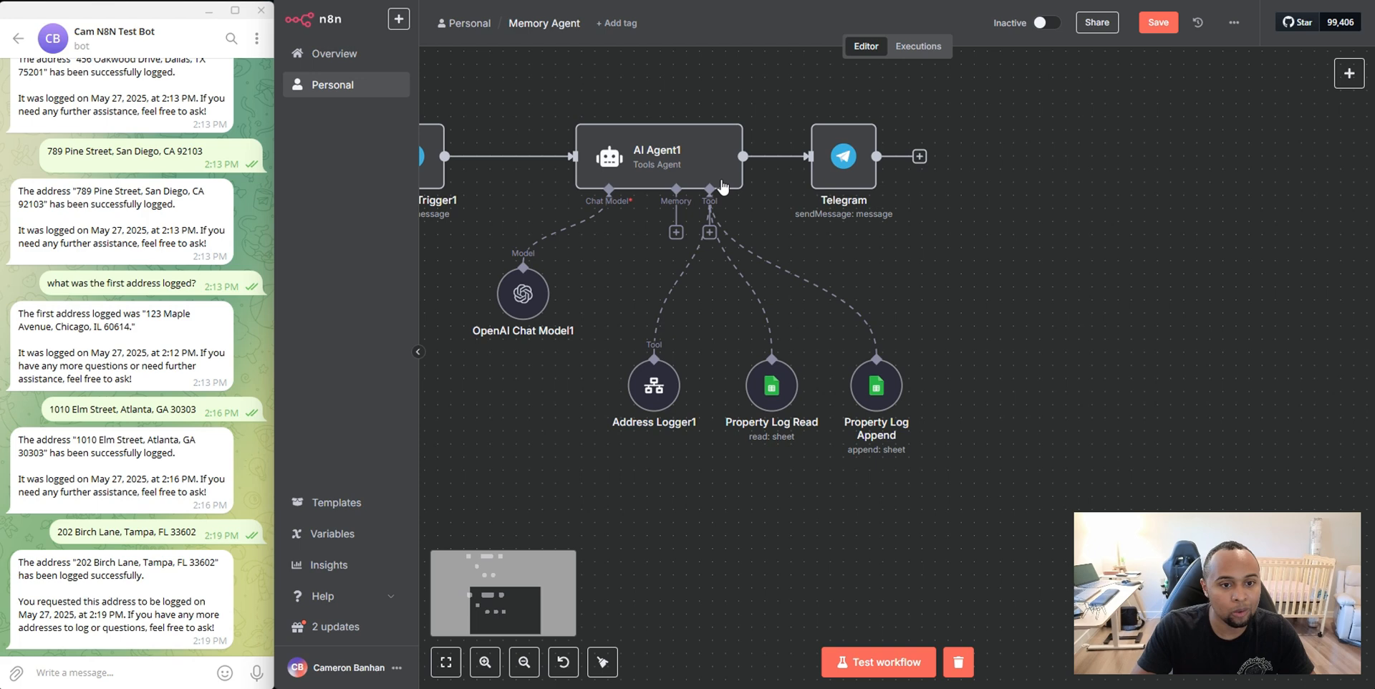
mouse_move(877, 394)
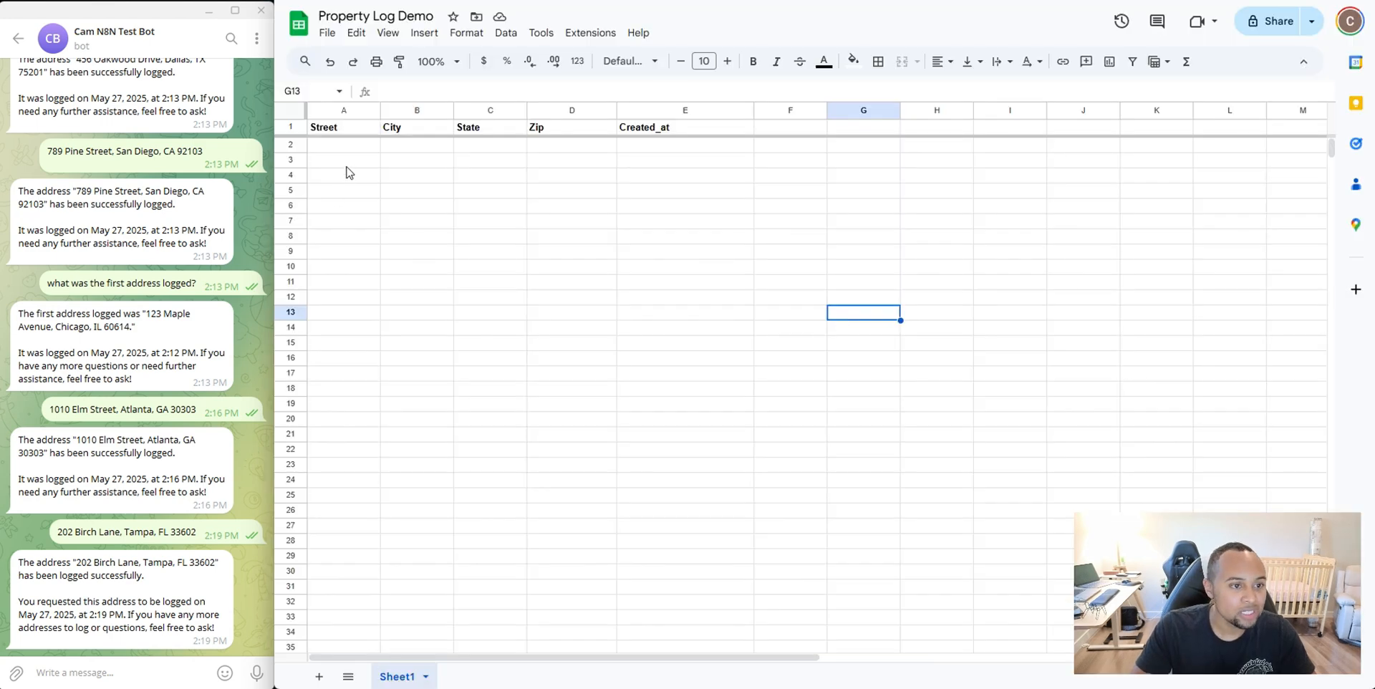
View the empty Property Log Demo sheet with its Street, City, State, Zip and Created_at headers
click(685, 343)
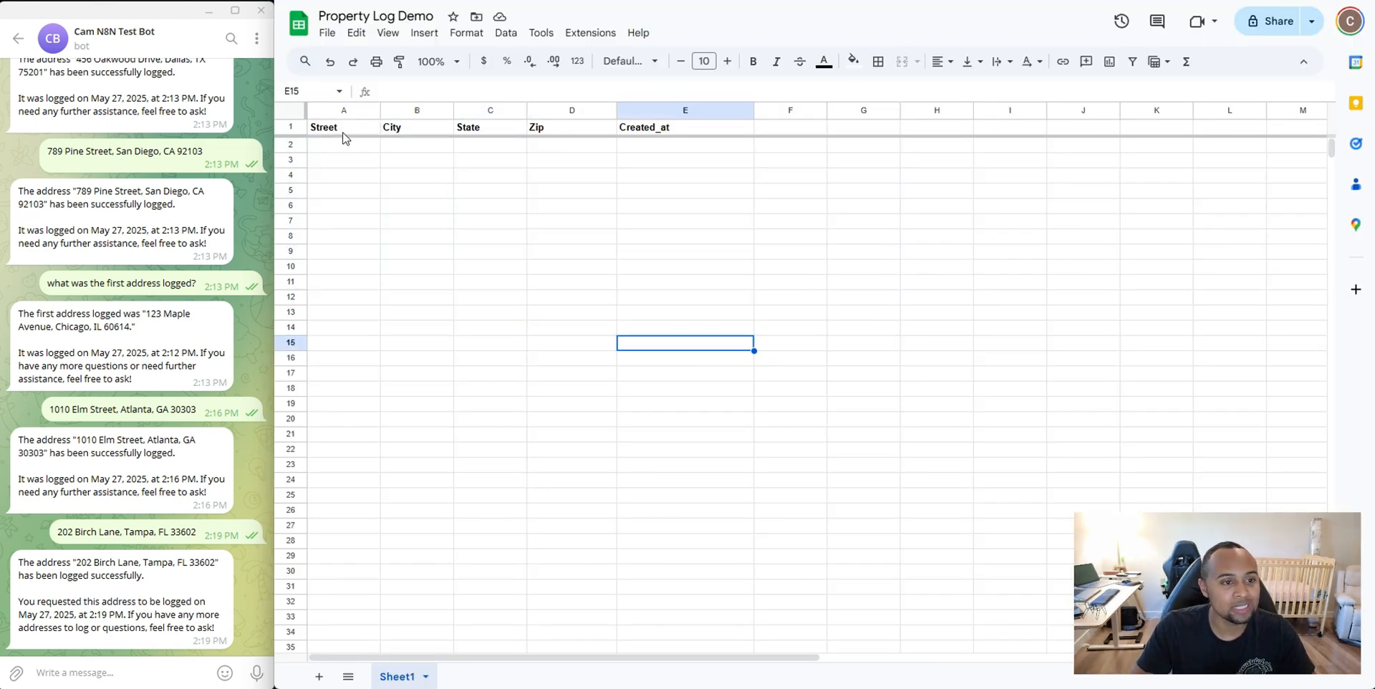
click(342, 127)
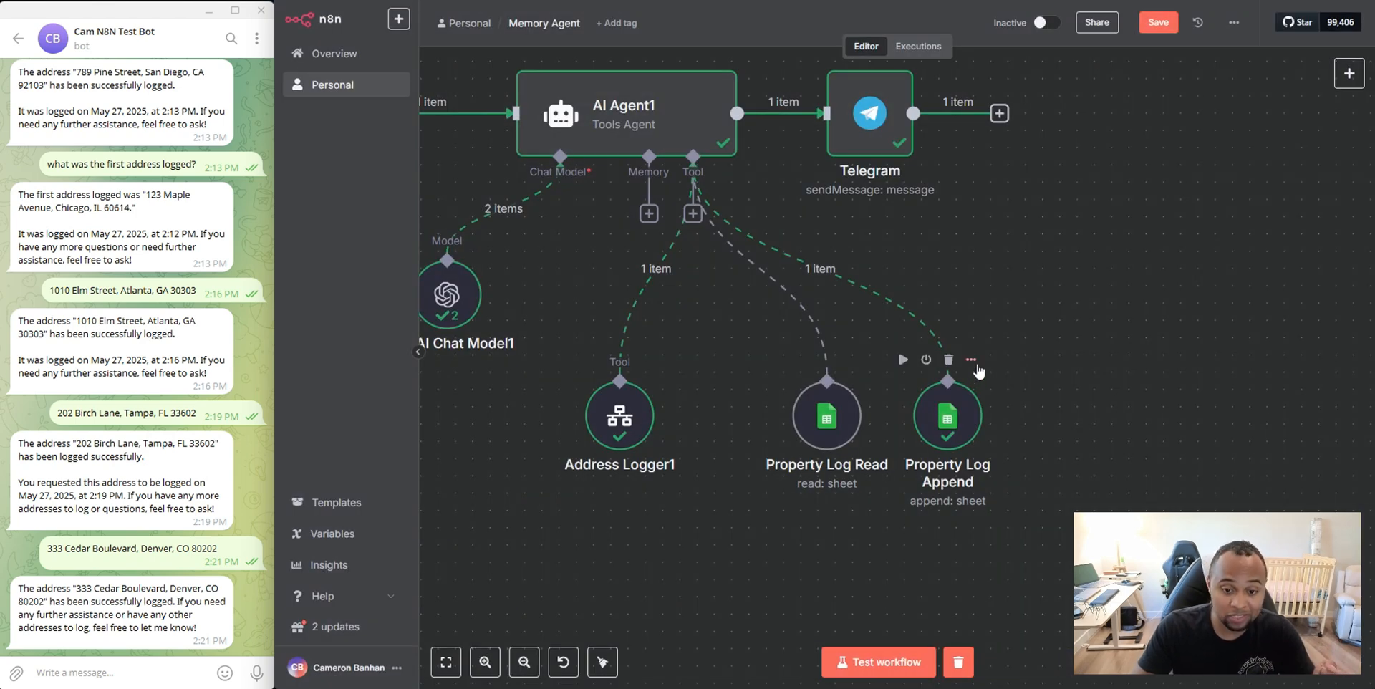
Review the Property Log Append tool's model-filled Street, City, State, Zip and Created_at values sent to Sheet1
double_click(948, 415)
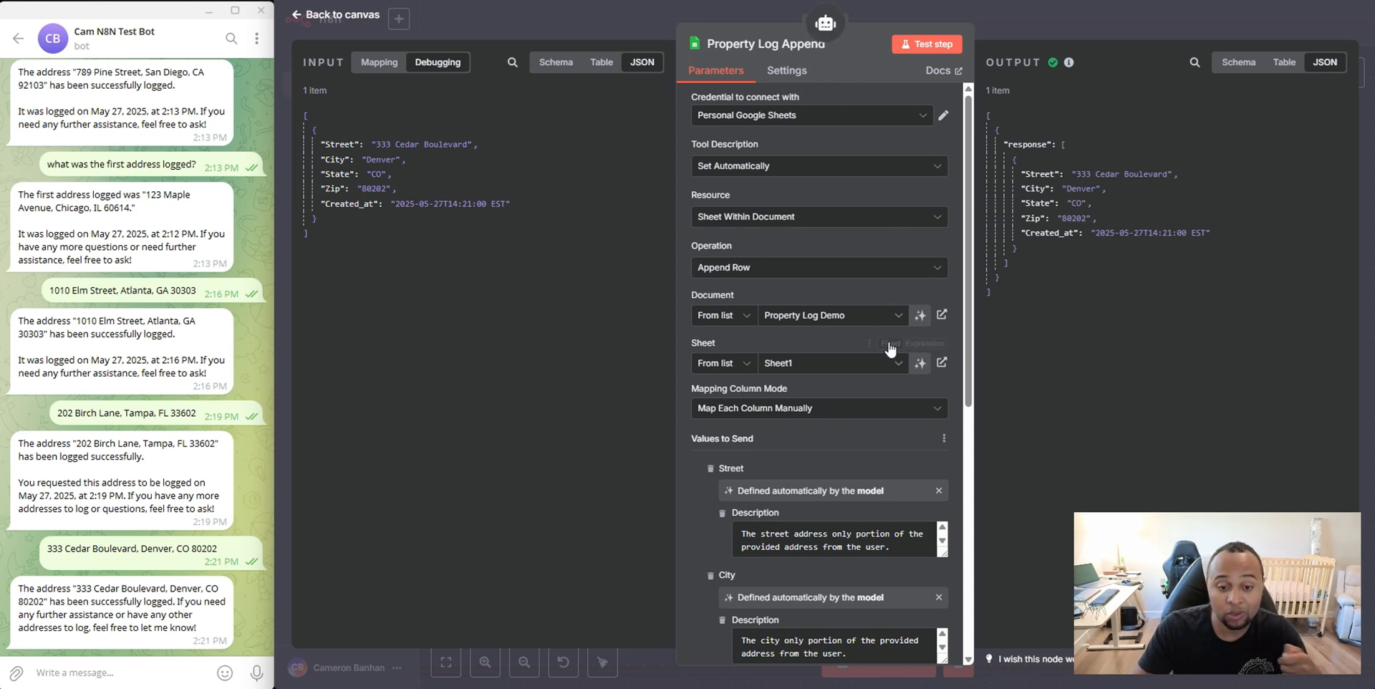
scroll(down, 3)
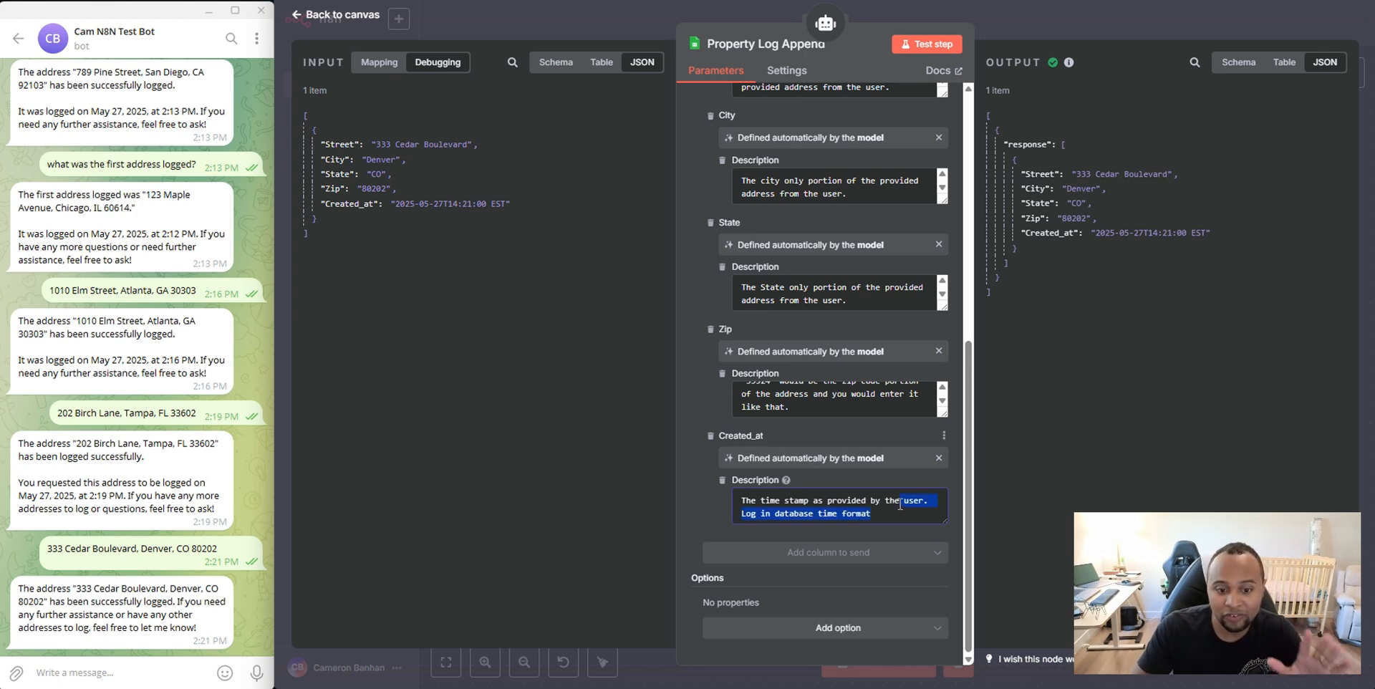
click(324, 15)
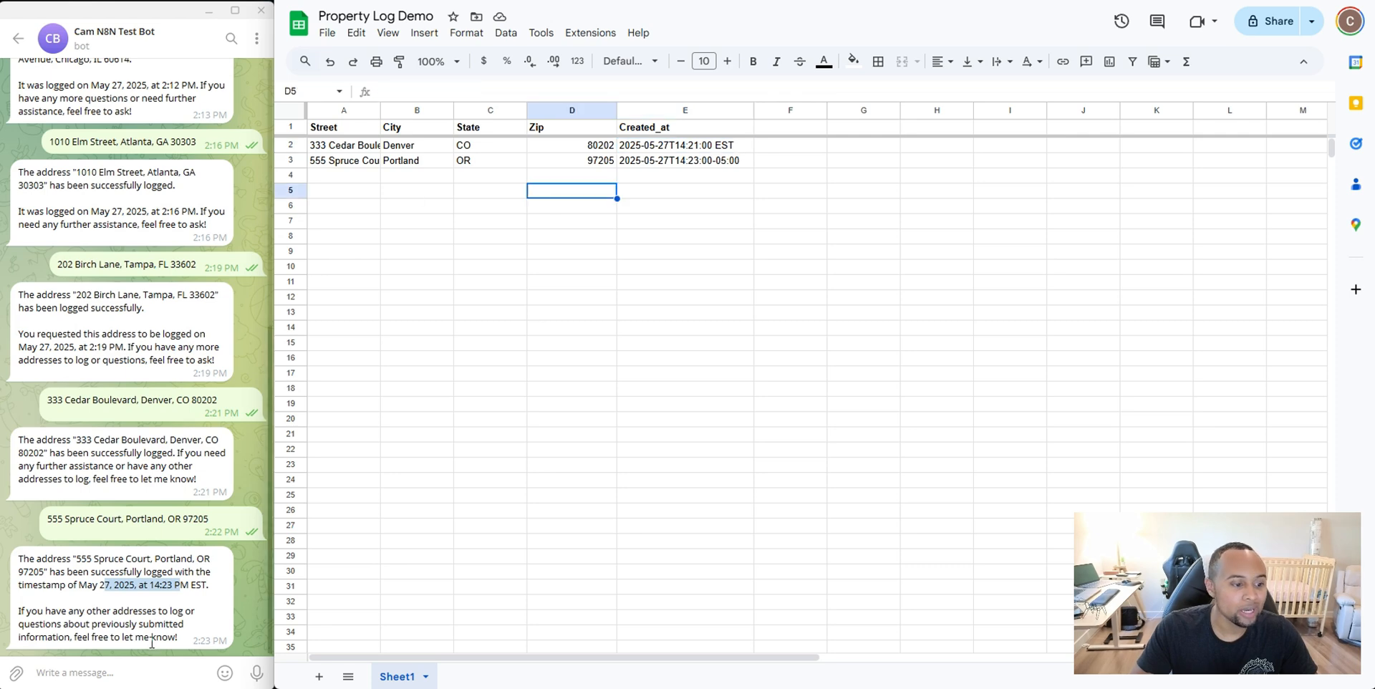
Ask the Telegram bot 'what was the first address added?' and check the Denver and Portland rows in the sheet
text(what was the first address added?)
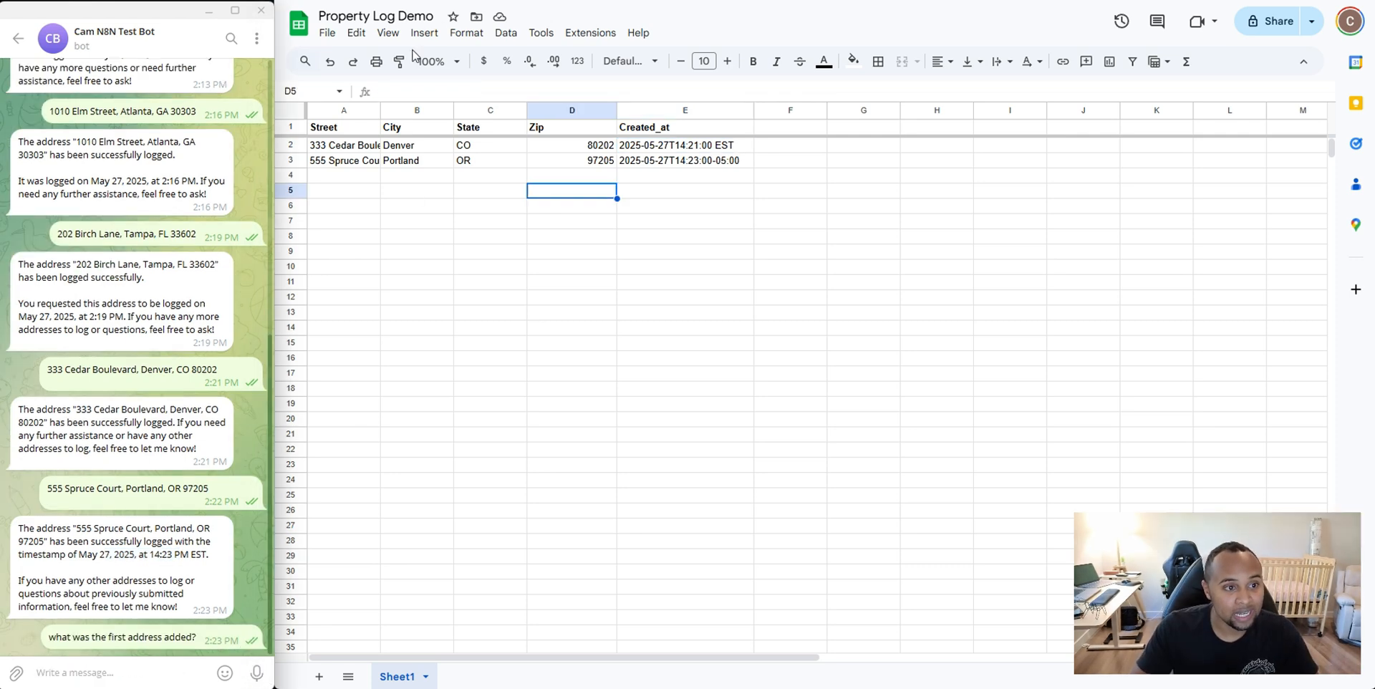
click(343, 145)
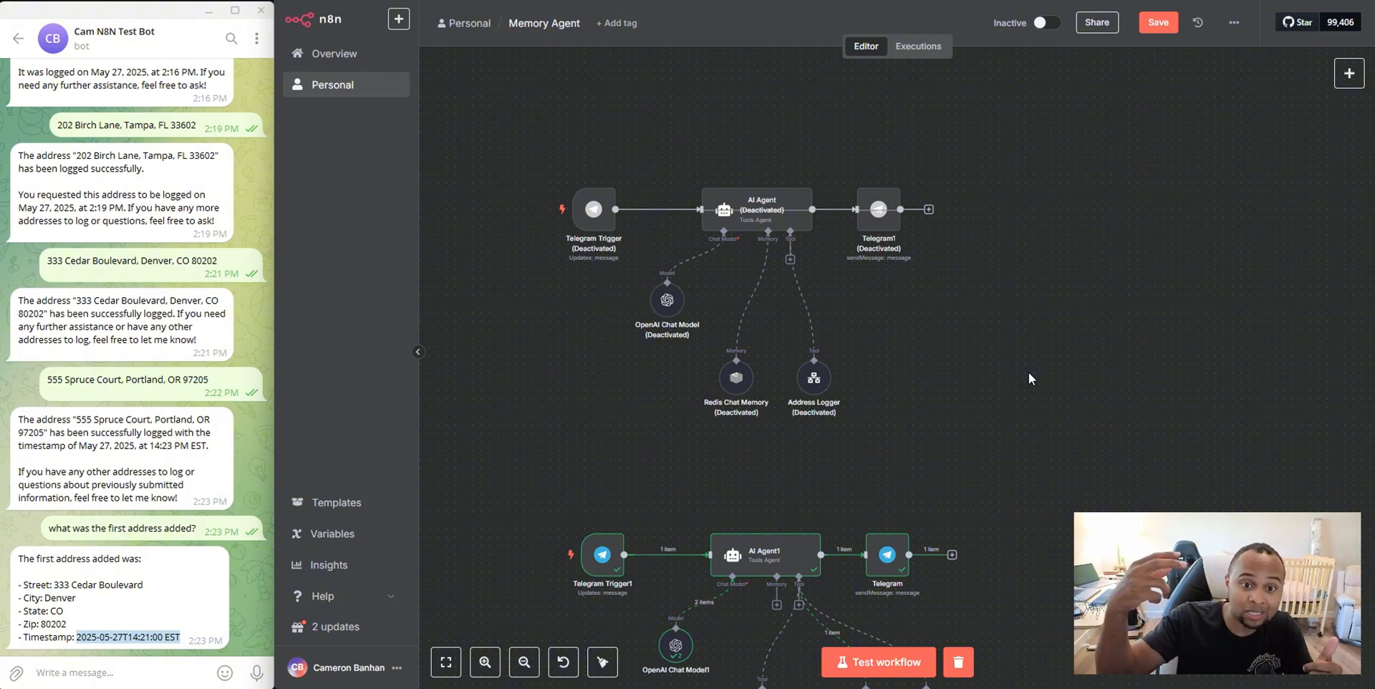
mouse_move(993, 392)
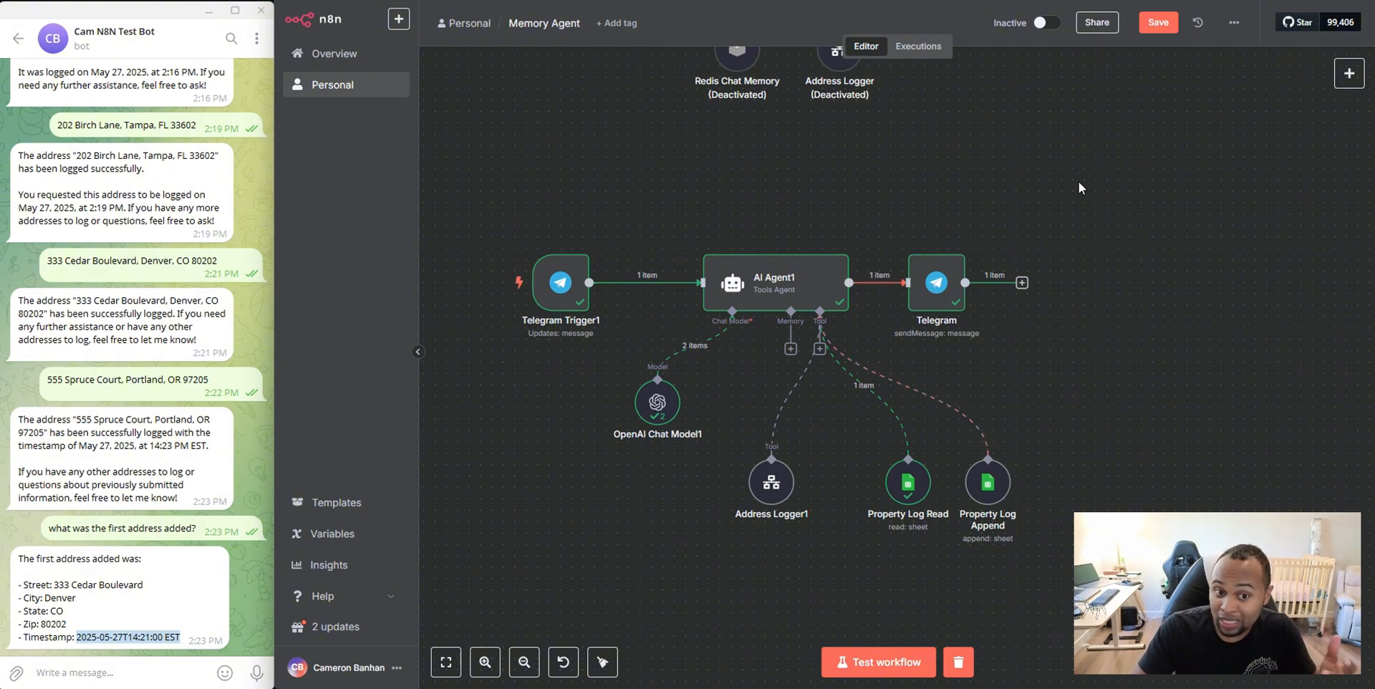
mouse_move(1068, 247)
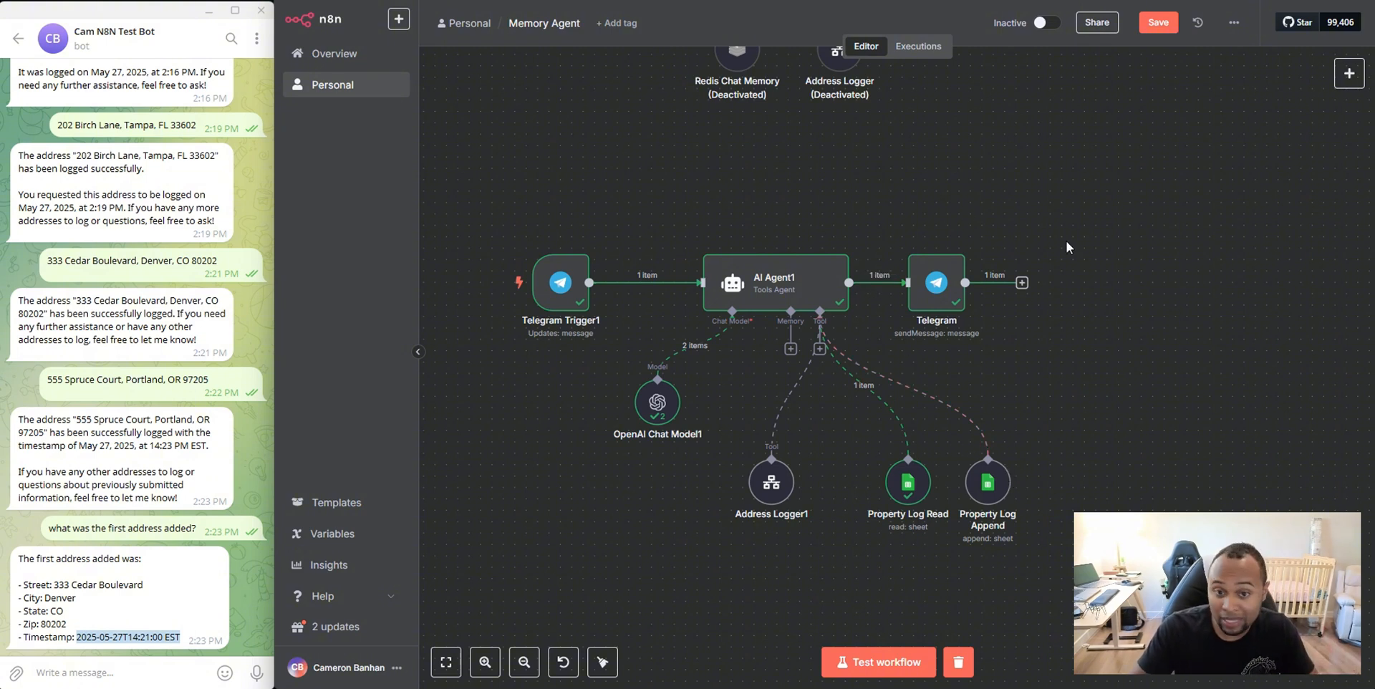
mouse_move(931, 479)
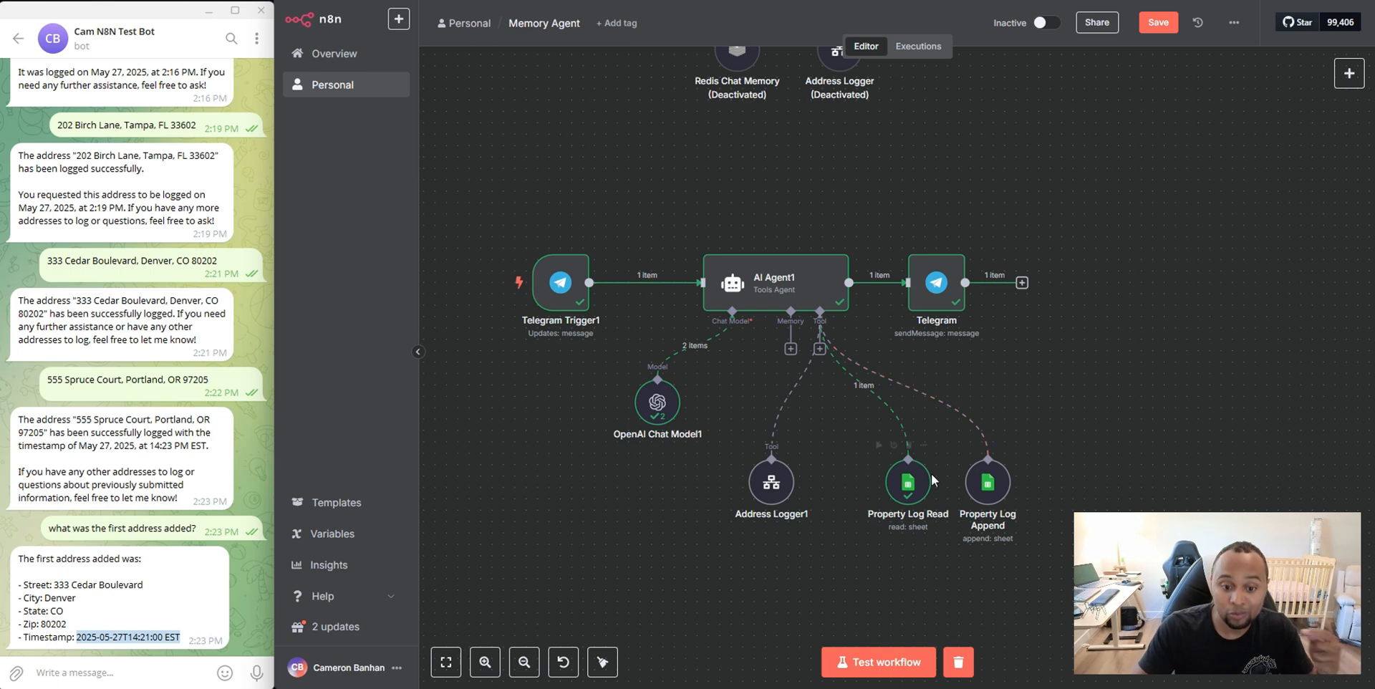
mouse_move(1030, 421)
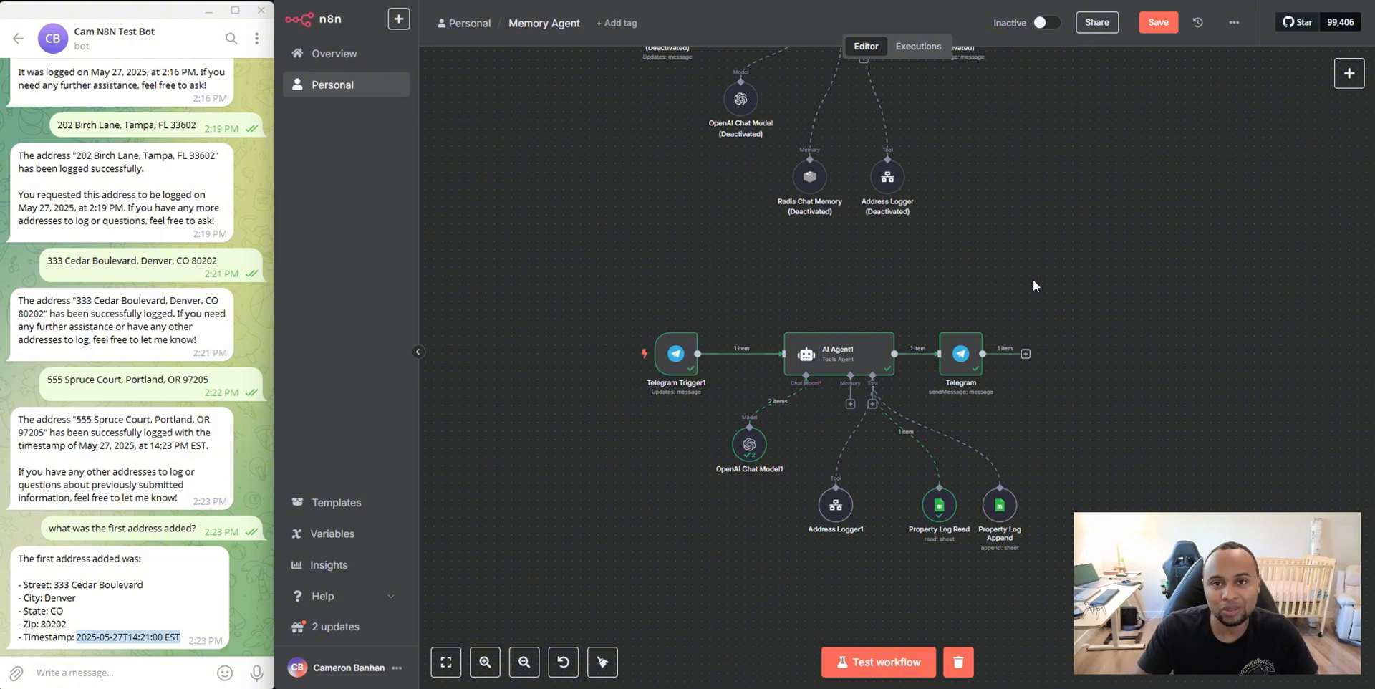
mouse_move(1052, 279)
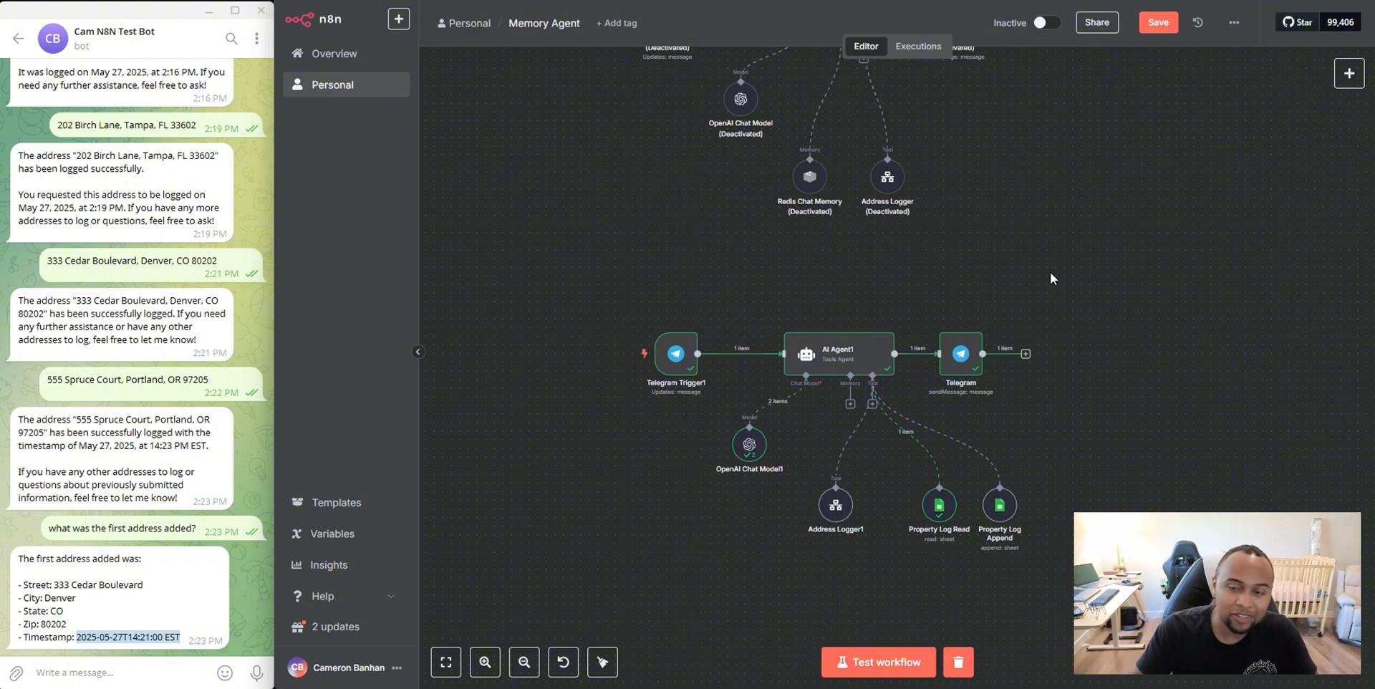